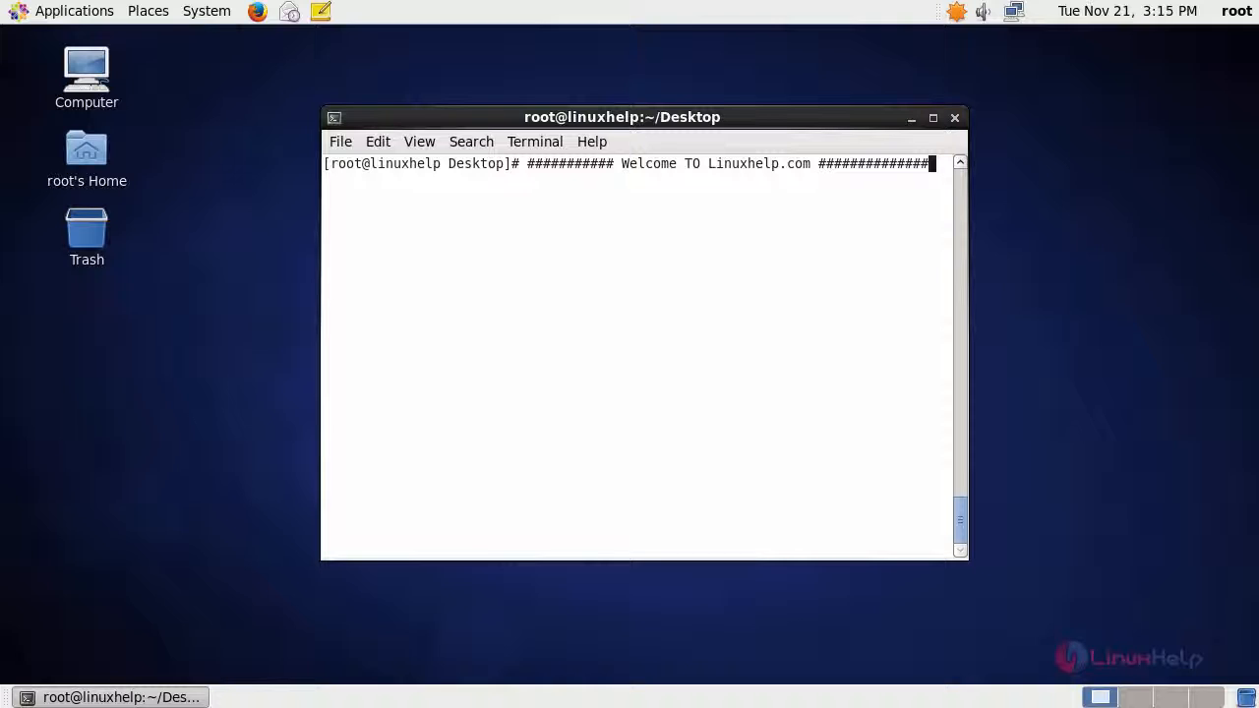
mouse_move(864, 271)
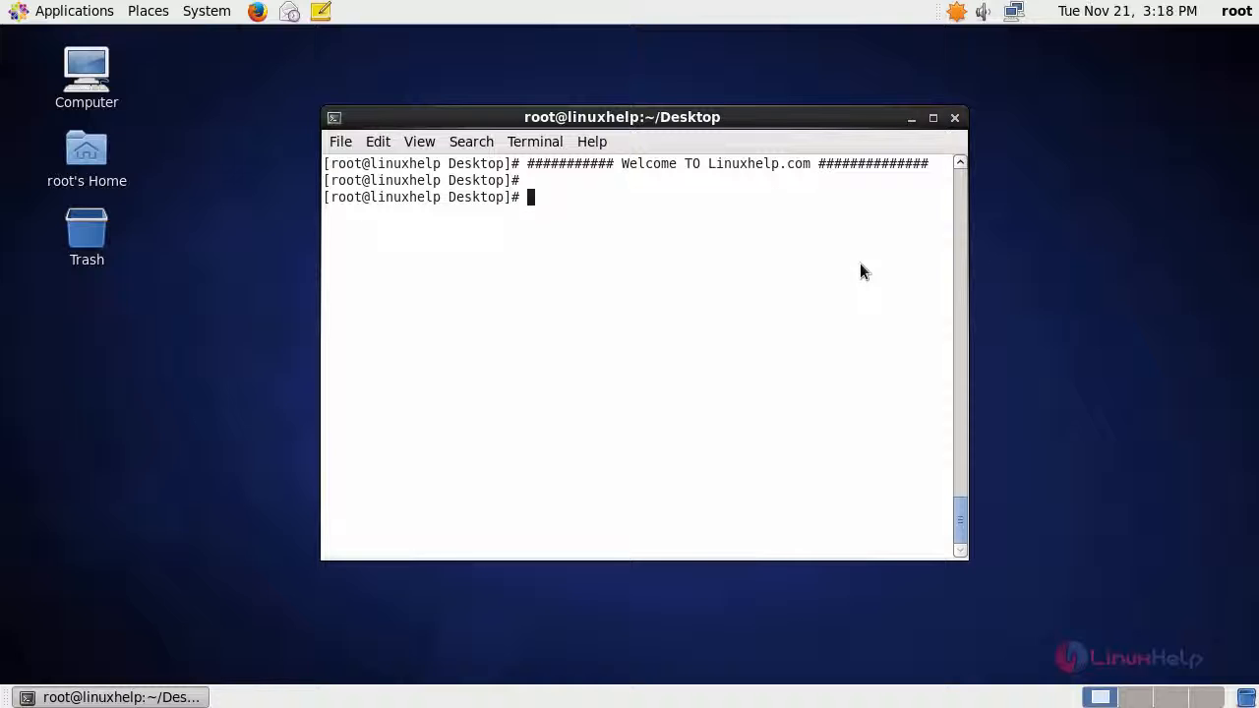
- Install the scsi-target-utils package with yum, answering yes automatically
text(yum install scsi-target-utils -y)
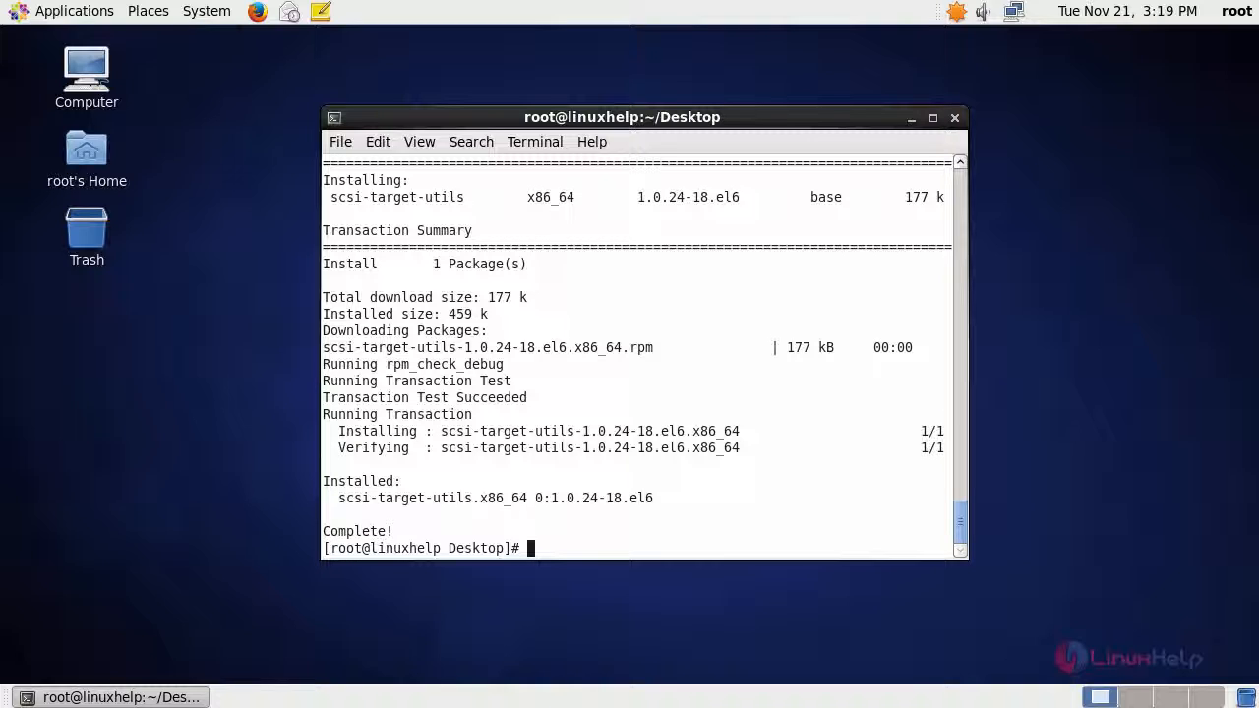
mouse_move(629, 527)
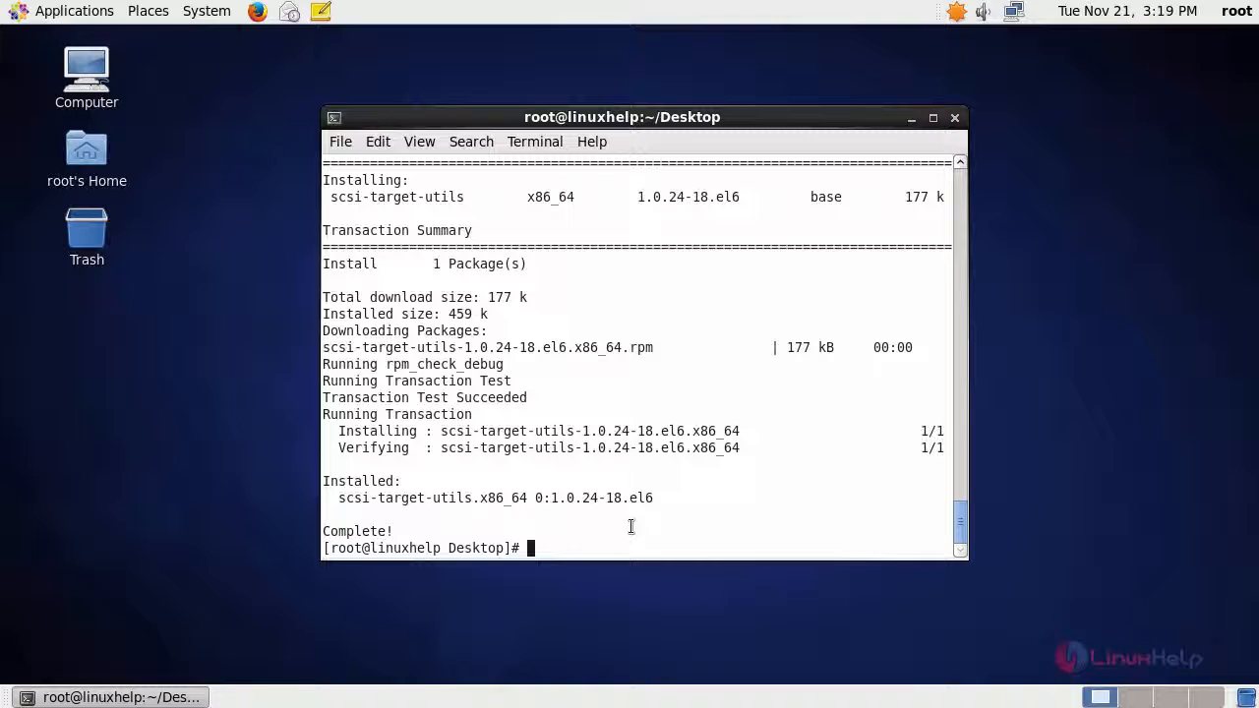
- Start the tgtd SCSI target daemon via /etc/init.d/tgtd start
text(/etc/init.d/tgtd start)
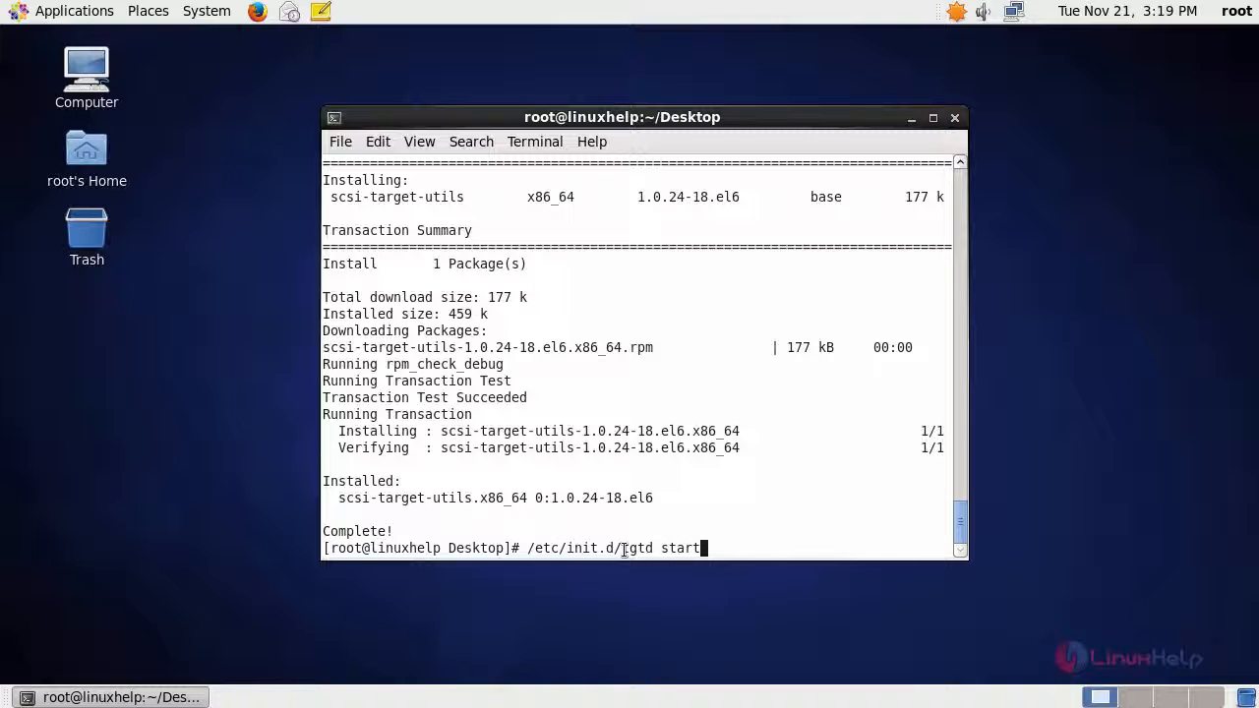
mouse_move(724, 545)
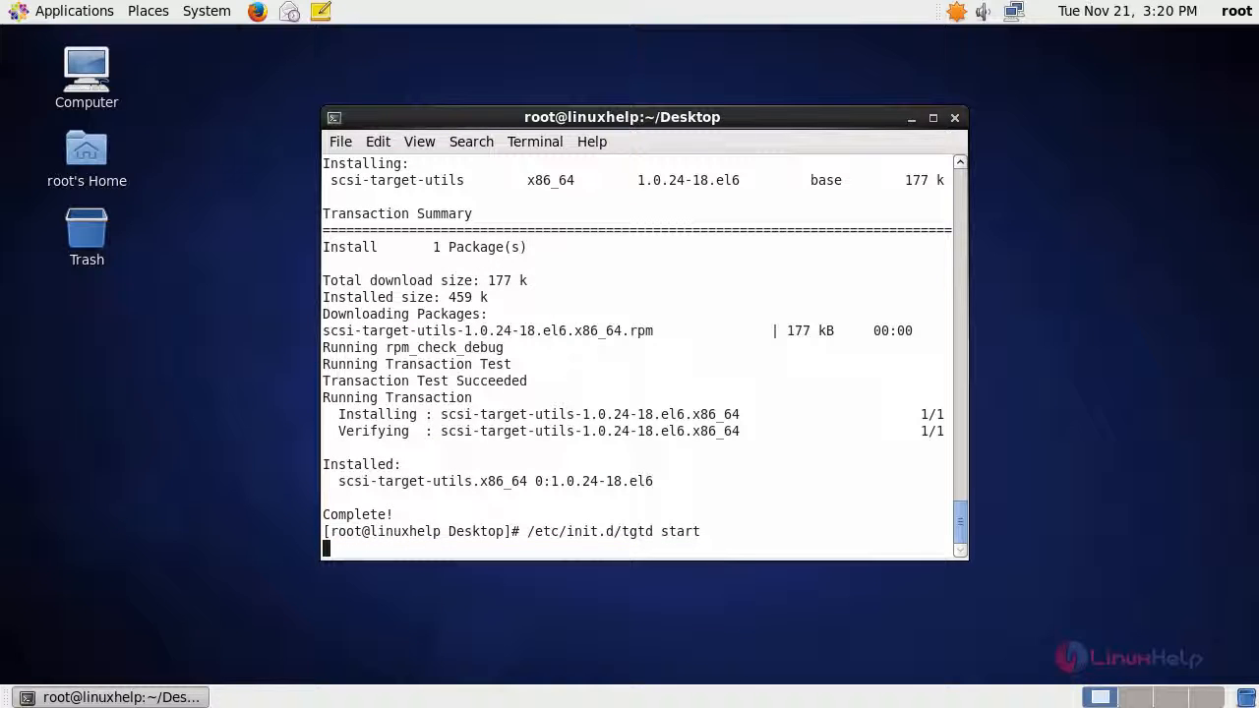
key(Return)
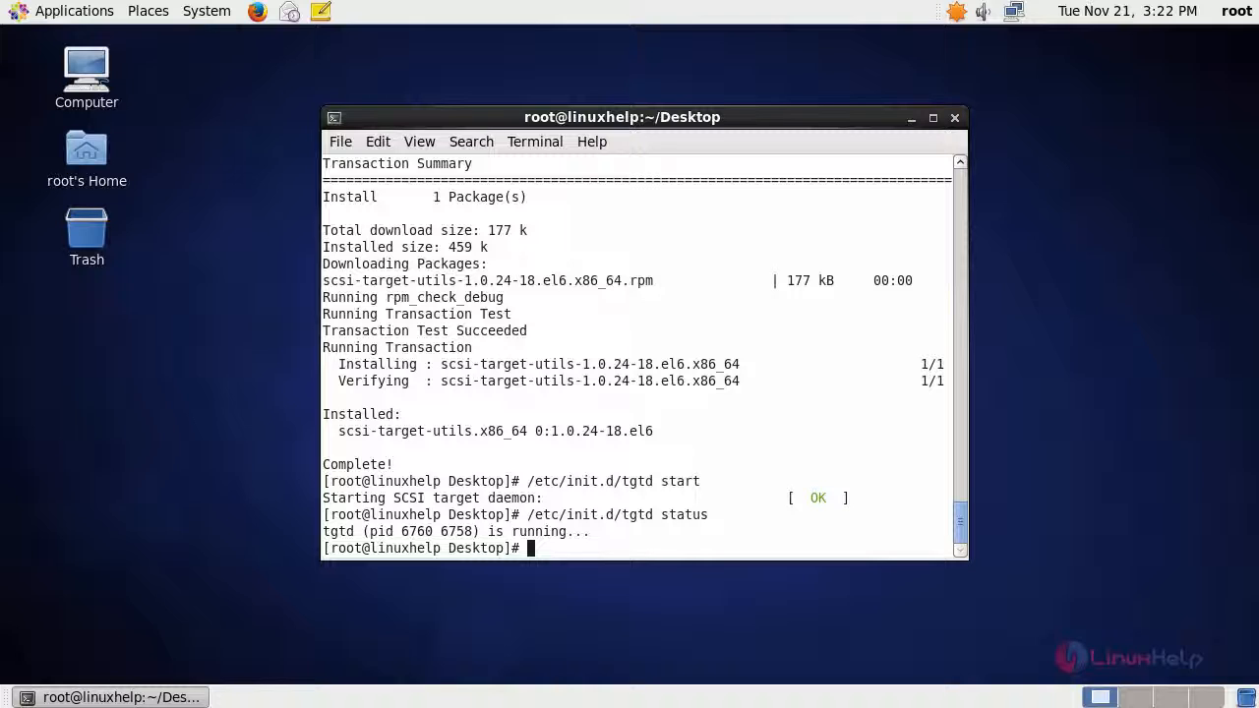
mouse_move(606, 535)
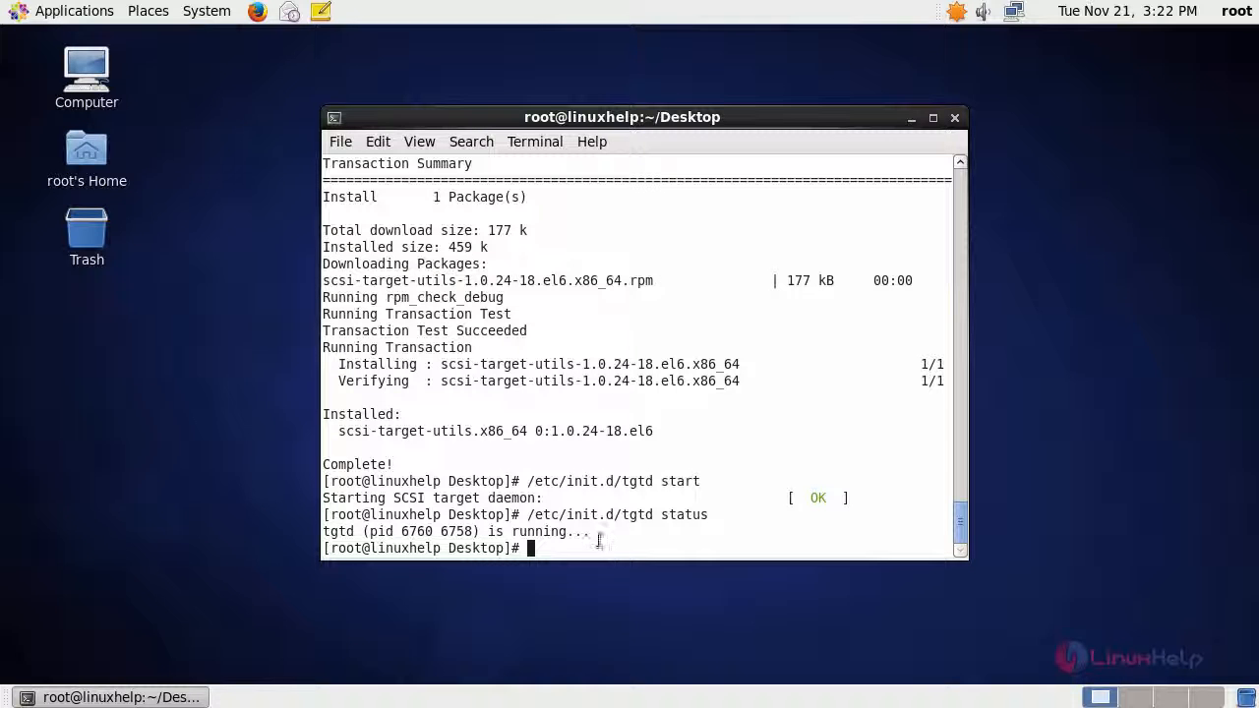
- List the /dev/sda partition table with fdisk -l and begin fdisk -cu /dev/sda
text(fdisk -l)
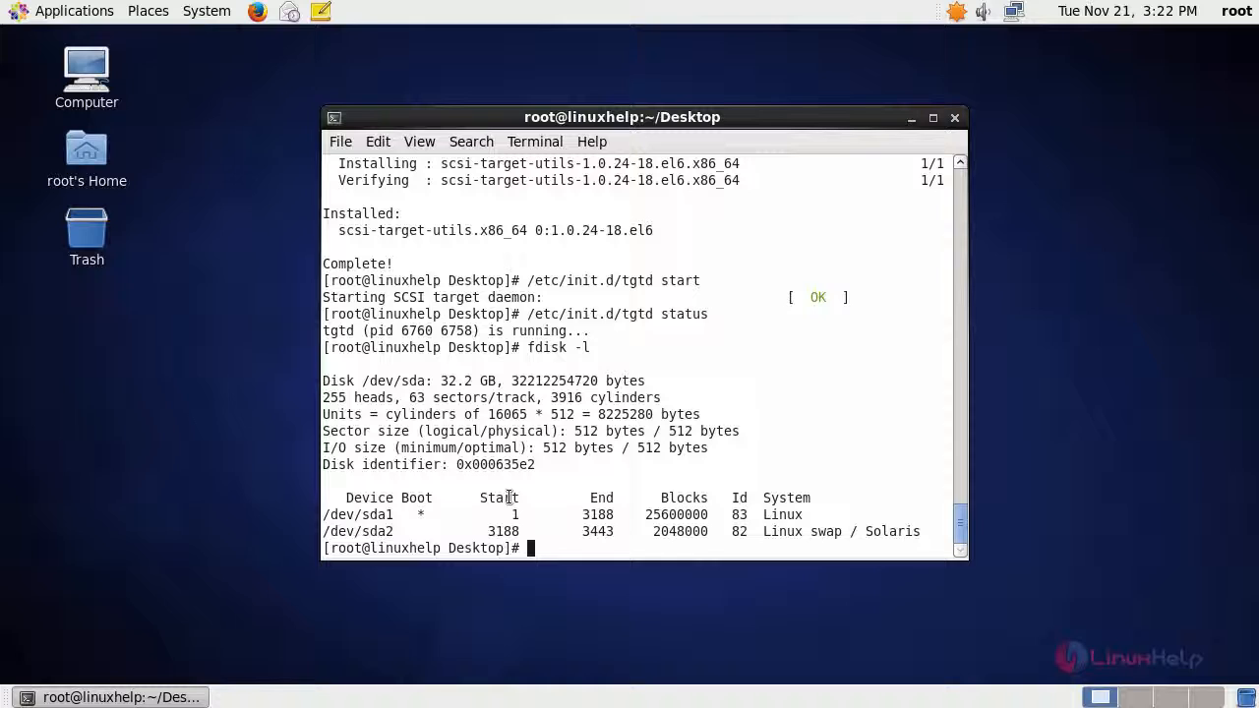
mouse_move(372, 507)
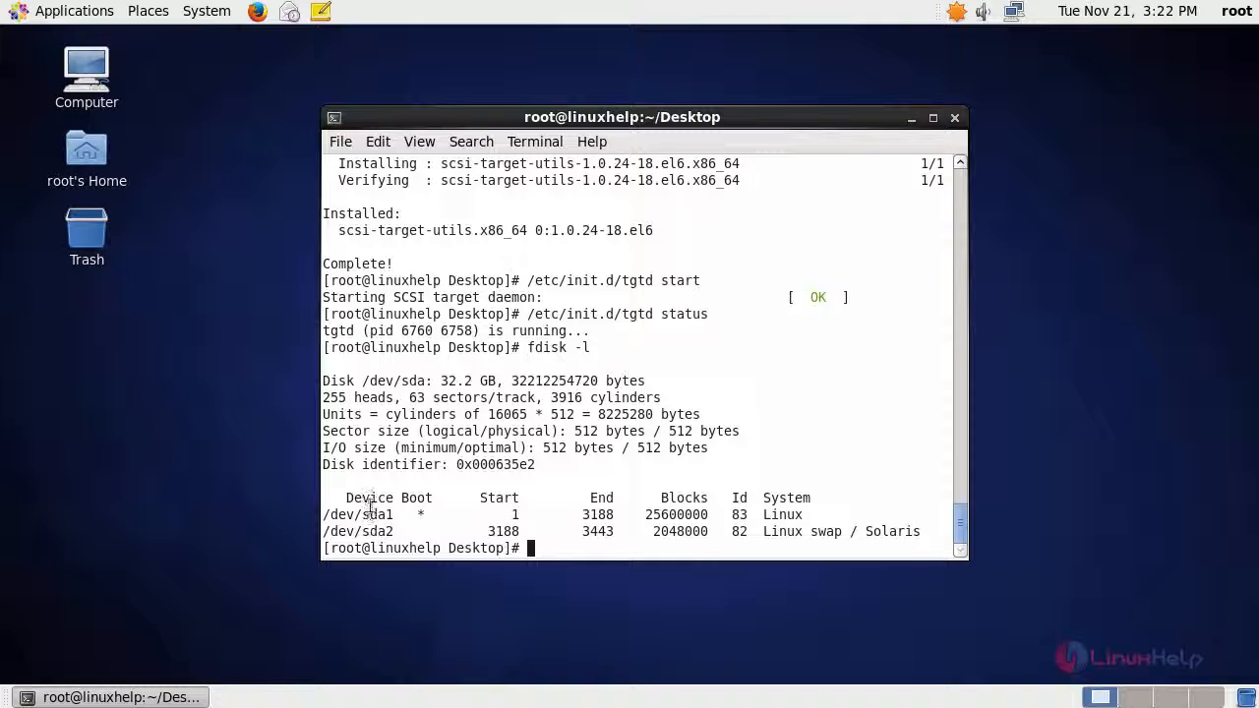
mouse_move(582, 574)
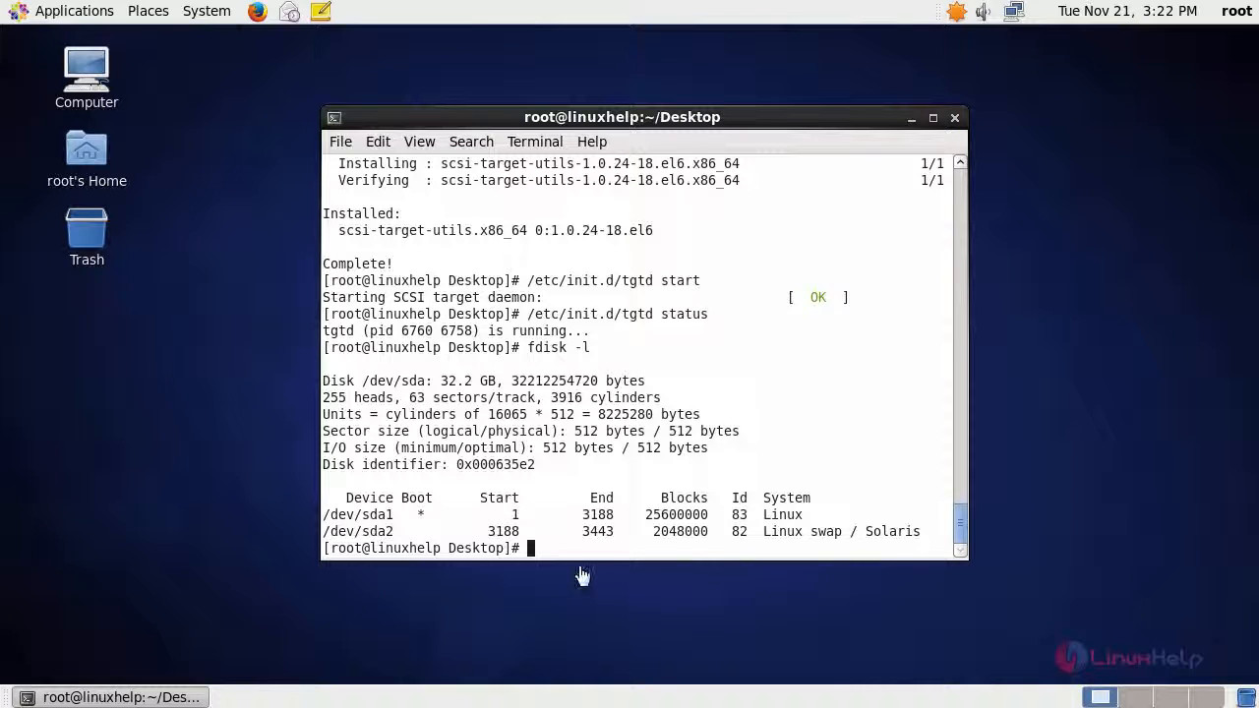
text(fdisk -cu /dev/sda)
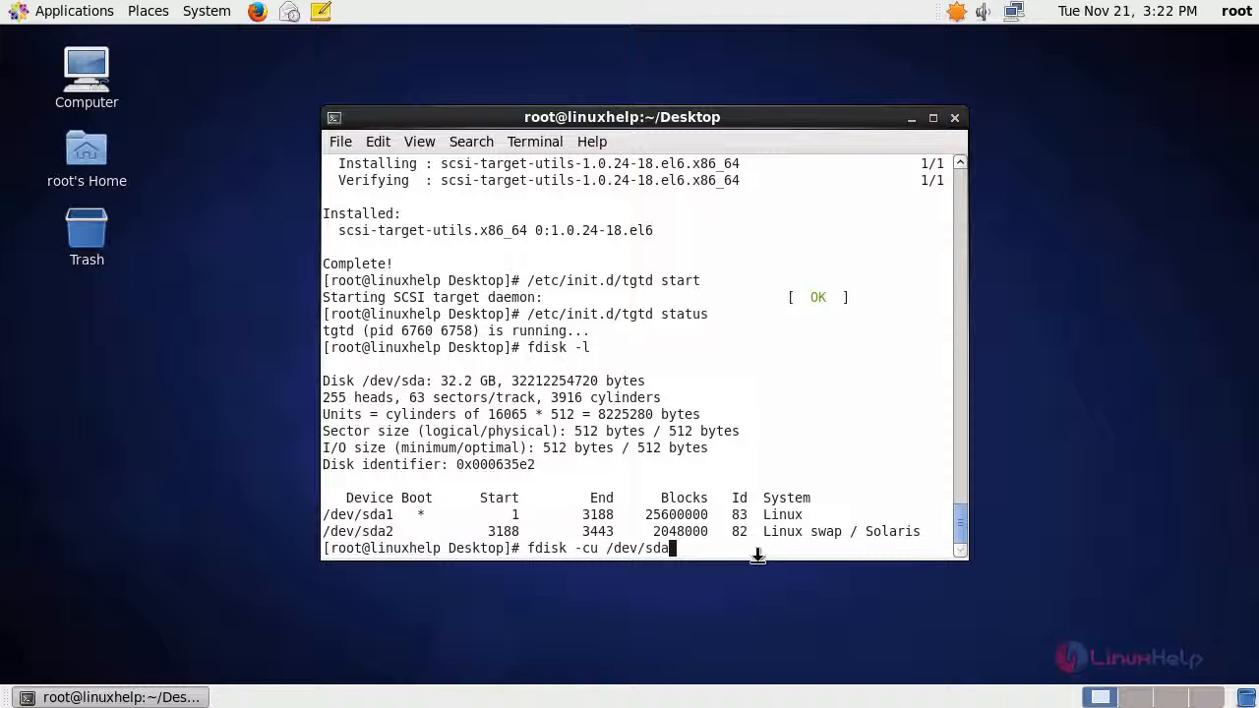
- Create a new 2 GB primary partition 3 on /dev/sda in fdisk
key(Return)
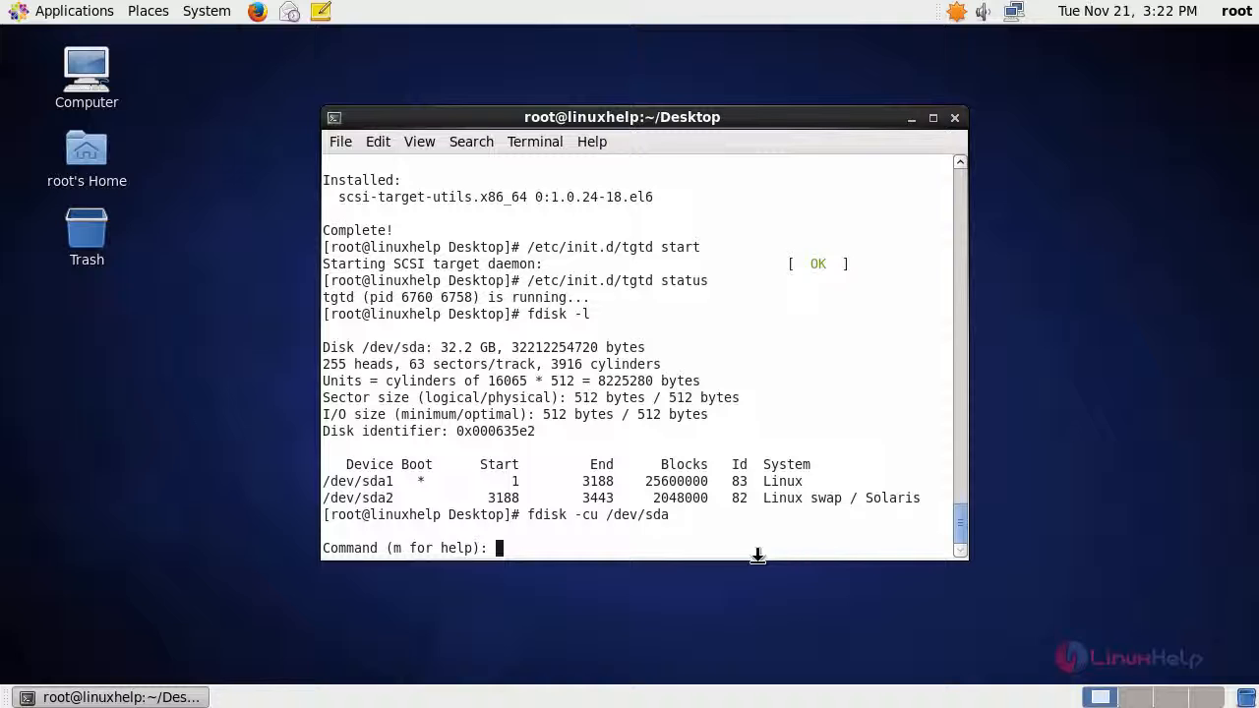
text(n)
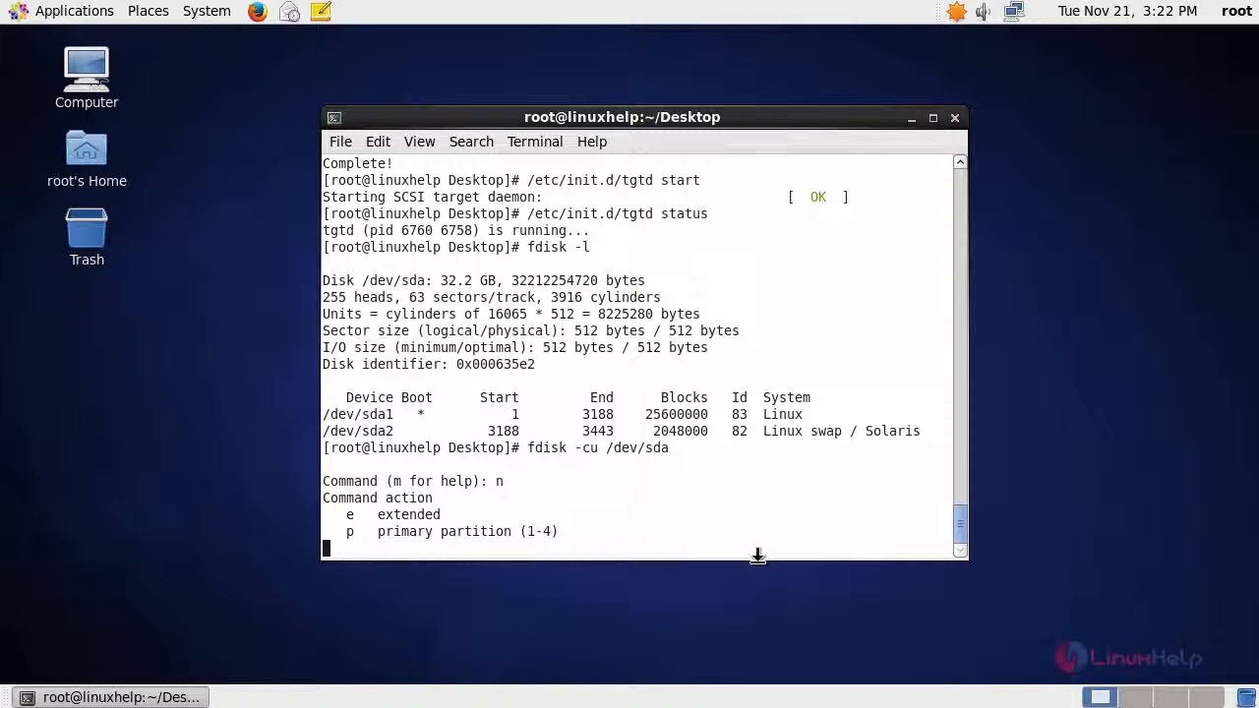
text(p)
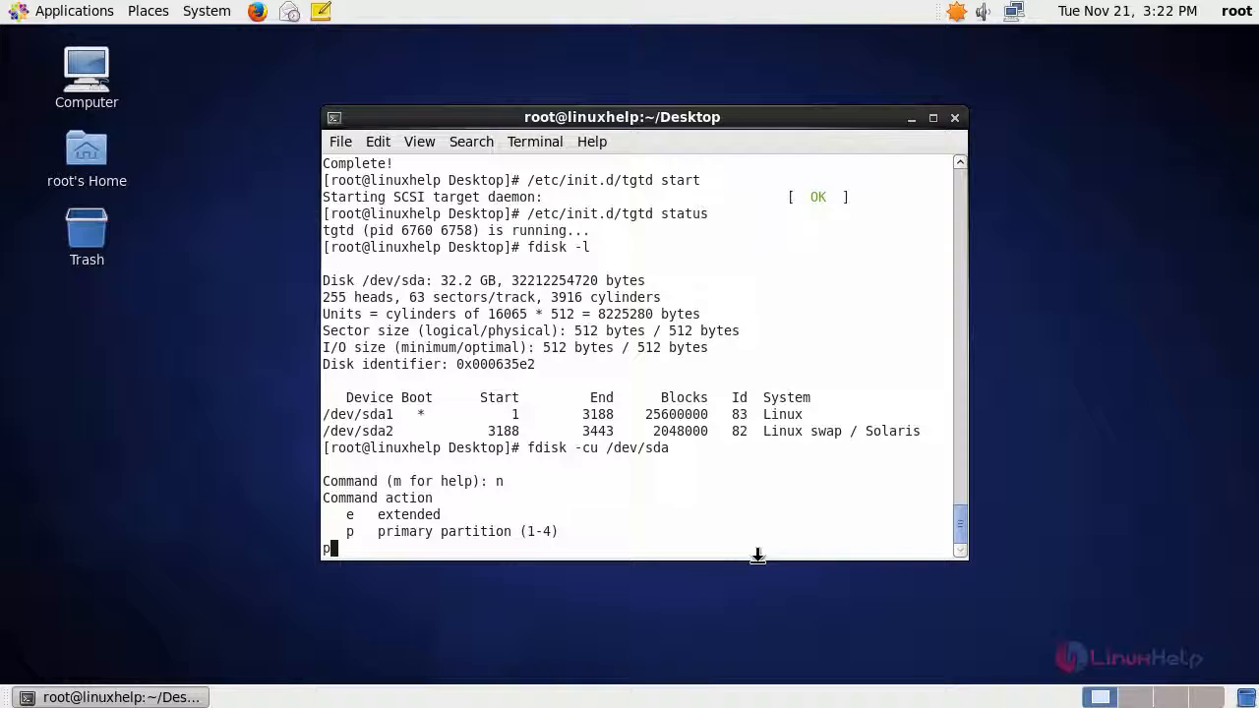
text(p)
text(3)
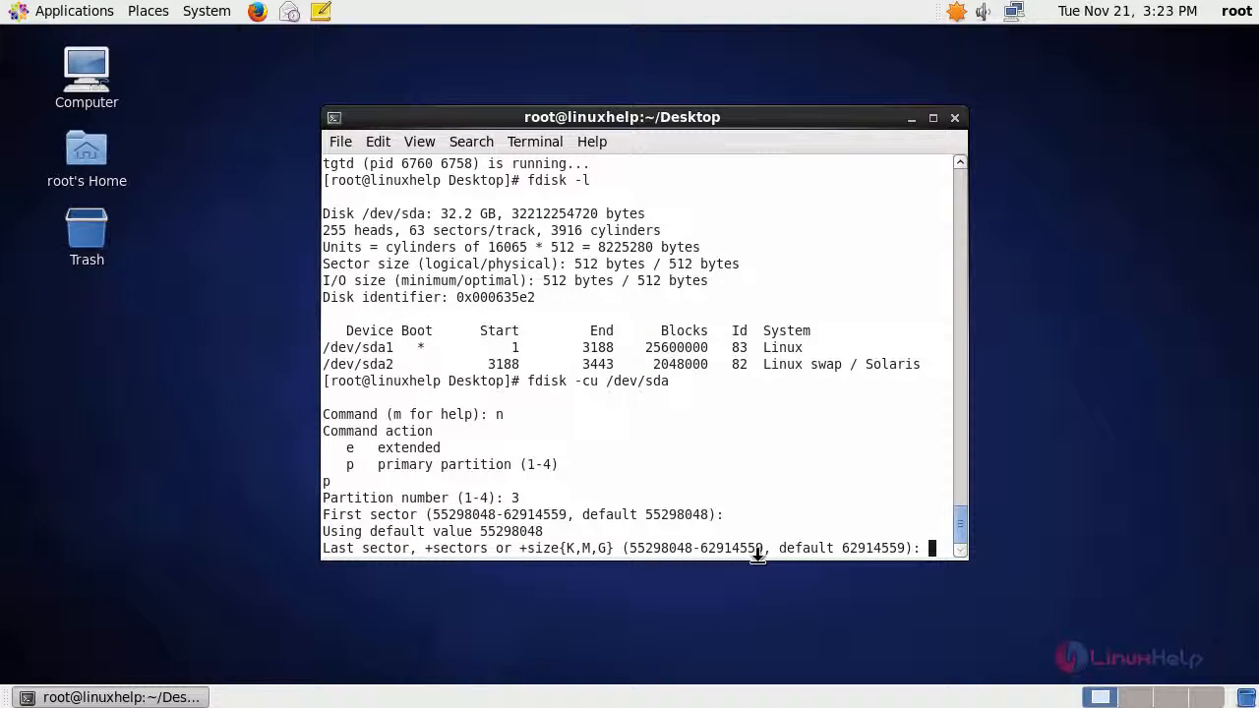
text(+)
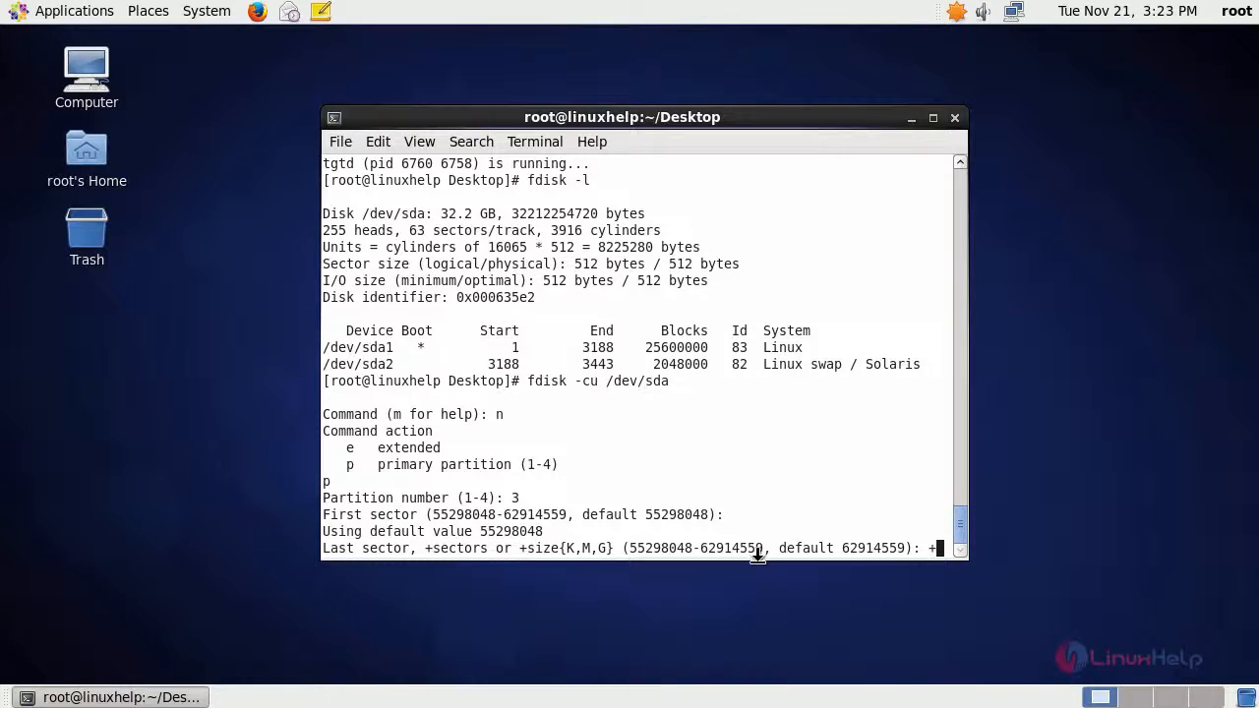
text(2G)
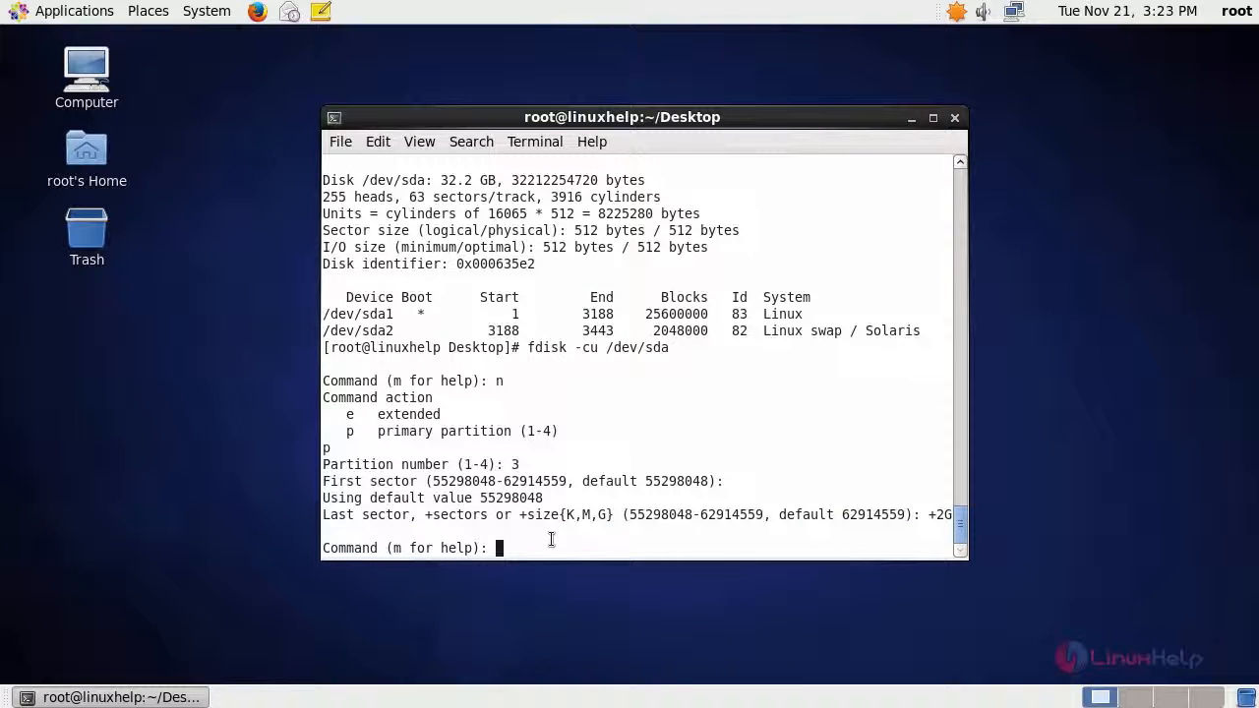
- Change partition 3's type to 8e (Linux LVM)
text(t)
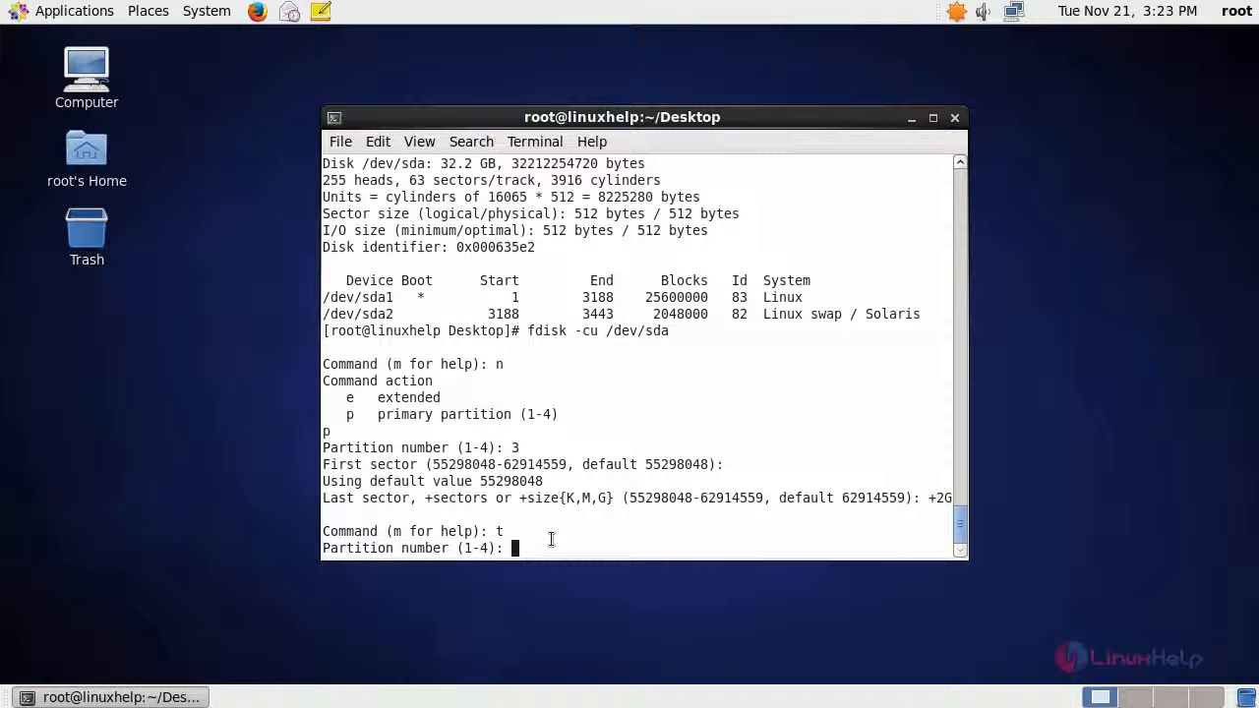
text(3)
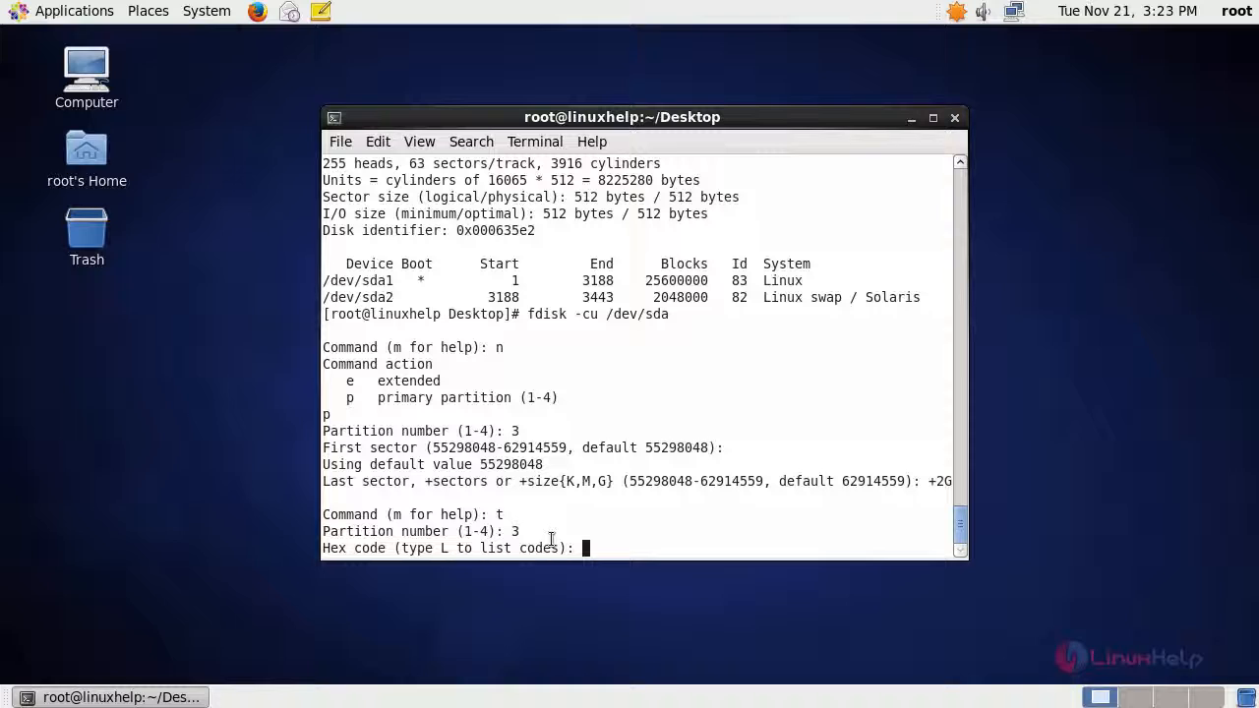
text(8e)
text(w)
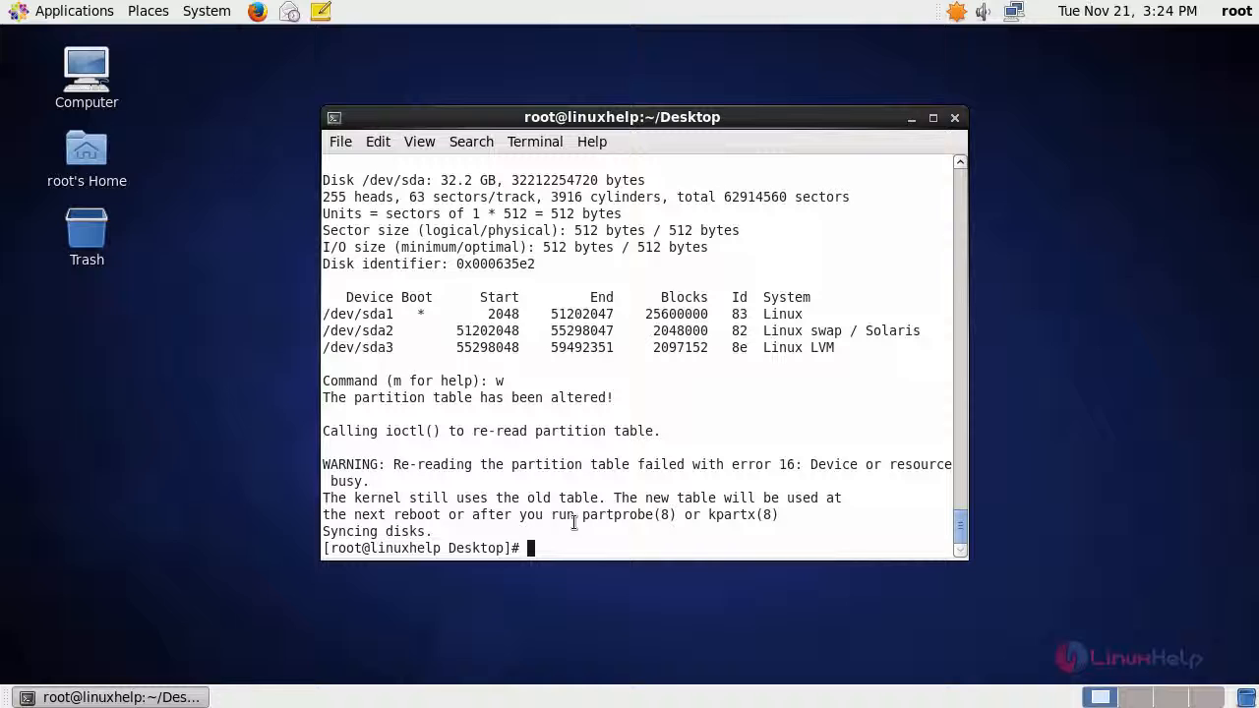
mouse_move(620, 521)
text(pvcreate /dev/sda3)
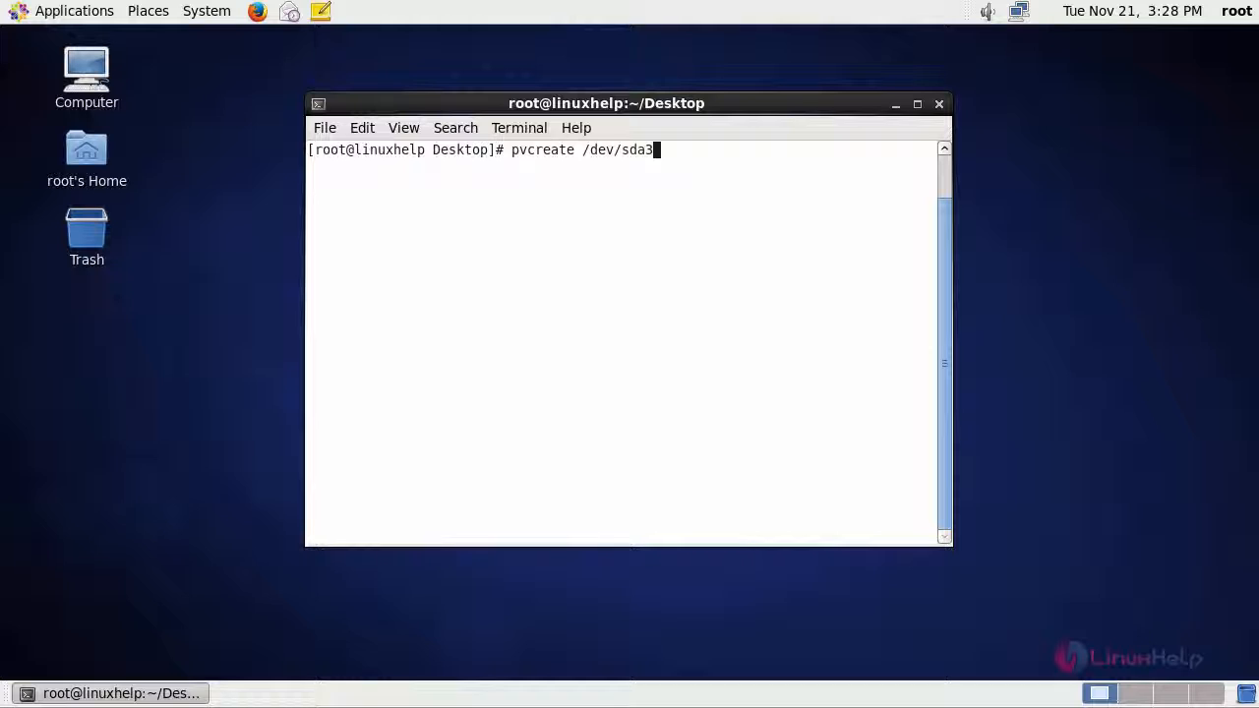
mouse_move(700, 232)
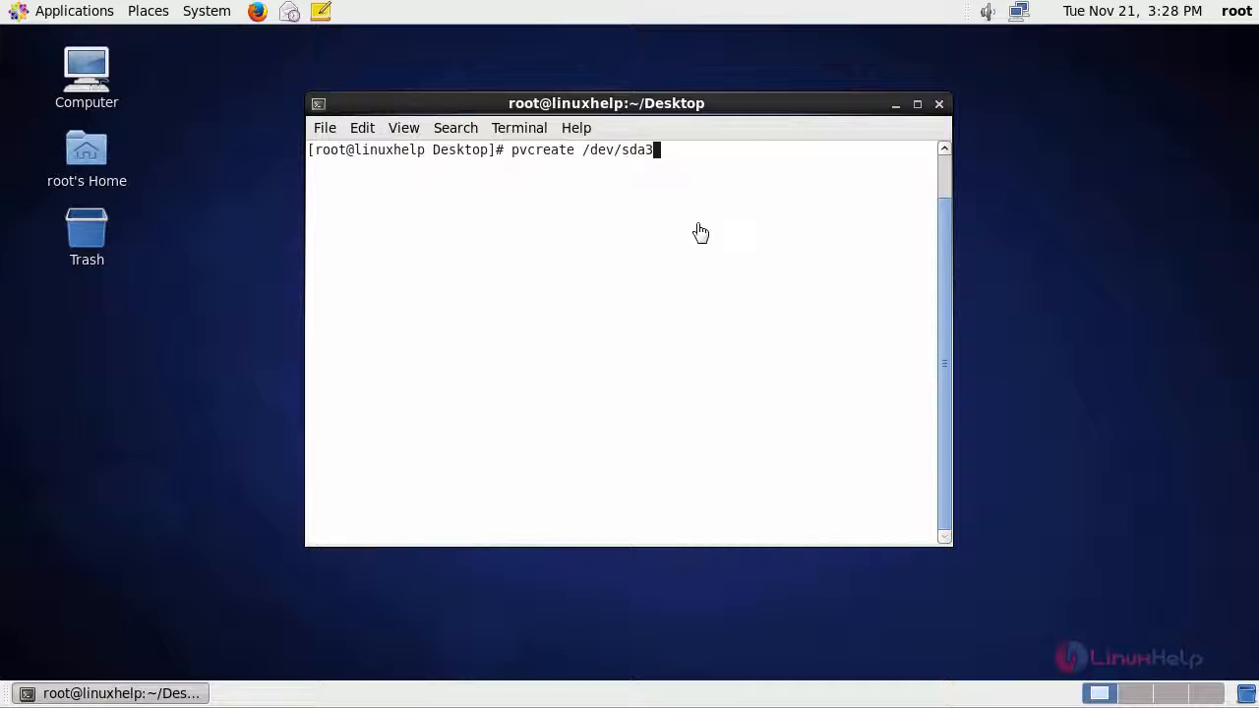
mouse_move(693, 181)
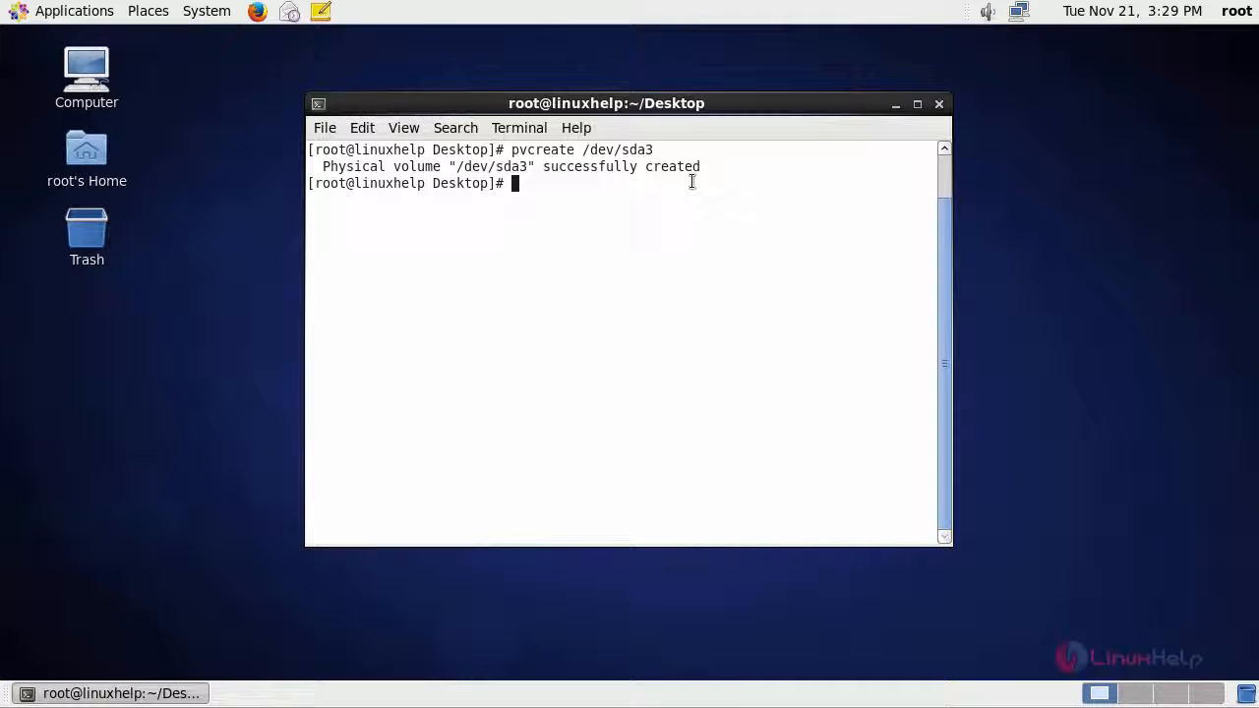
mouse_move(610, 284)
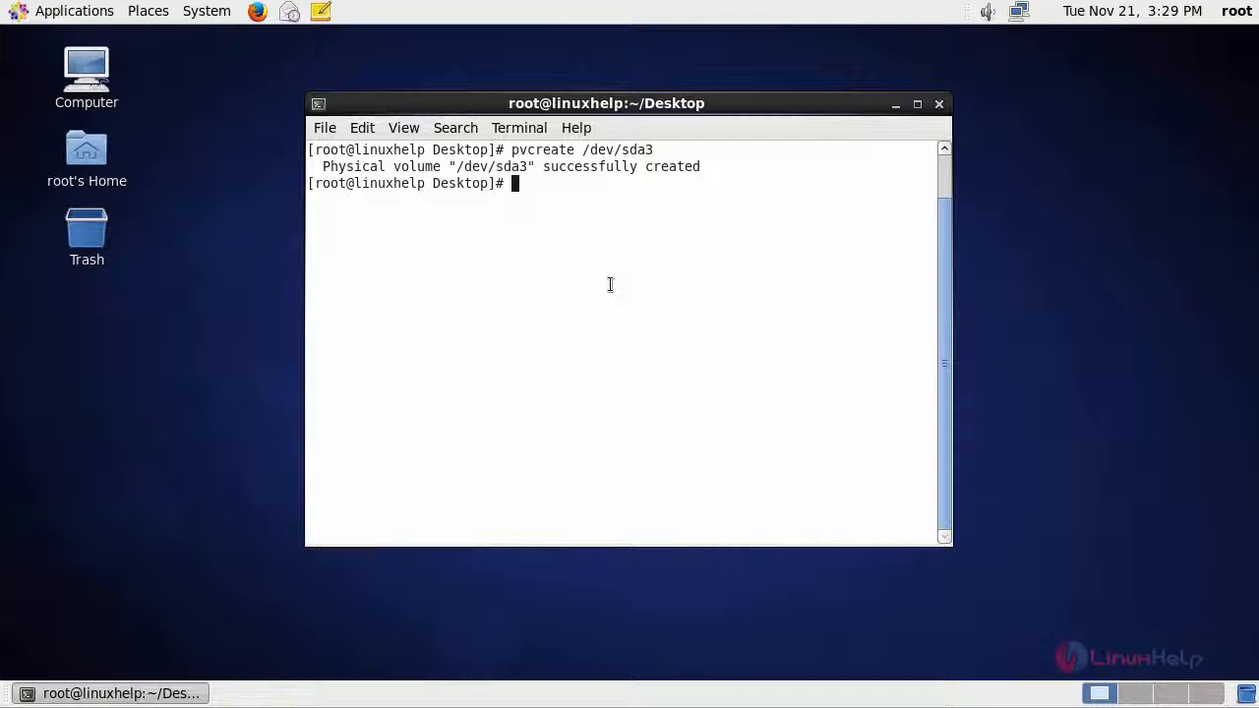
mouse_move(629, 335)
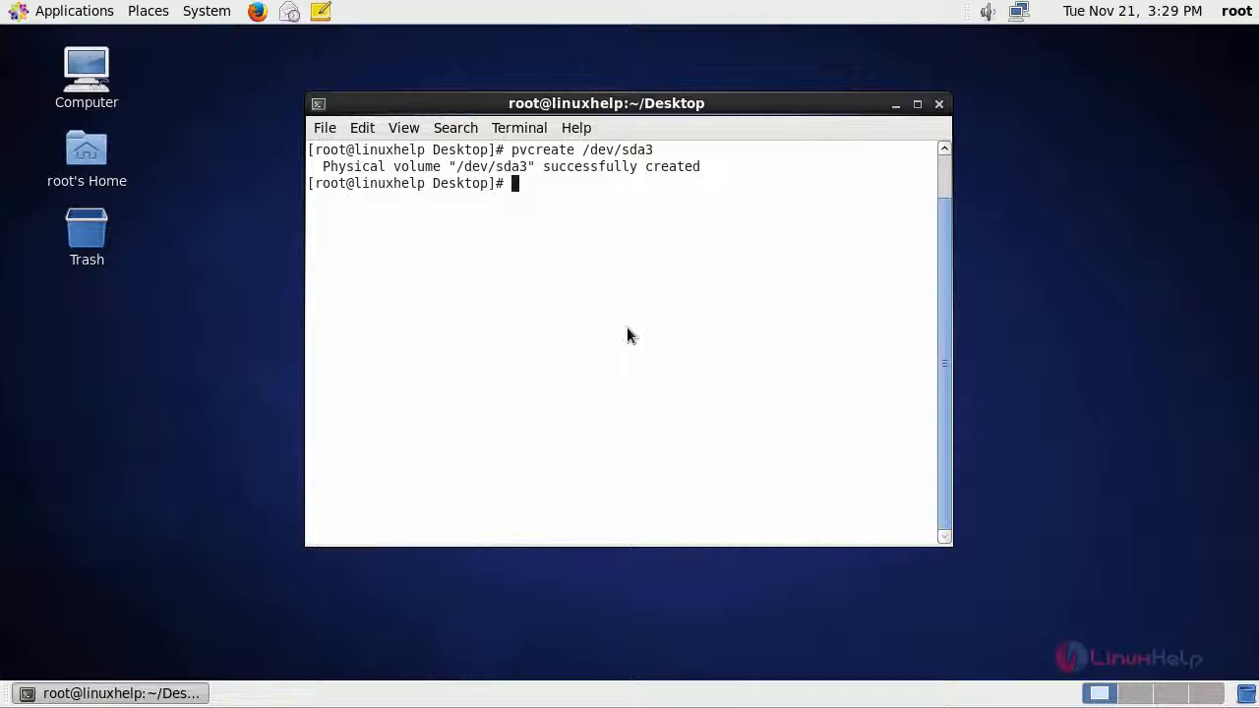
- Create volume group vg1 on /dev/sda3 and prepare the 1.5G logical volume lv1
text(vgcreate vg1 /dev/sda3)
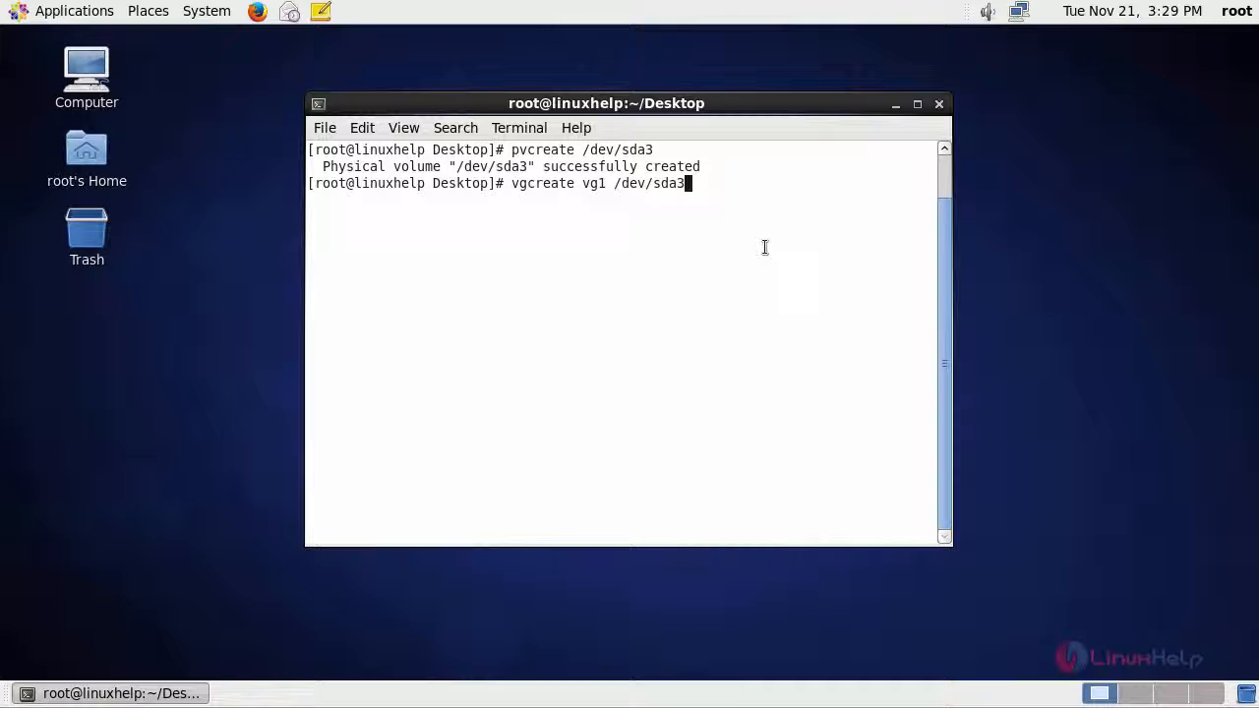
key(Return)
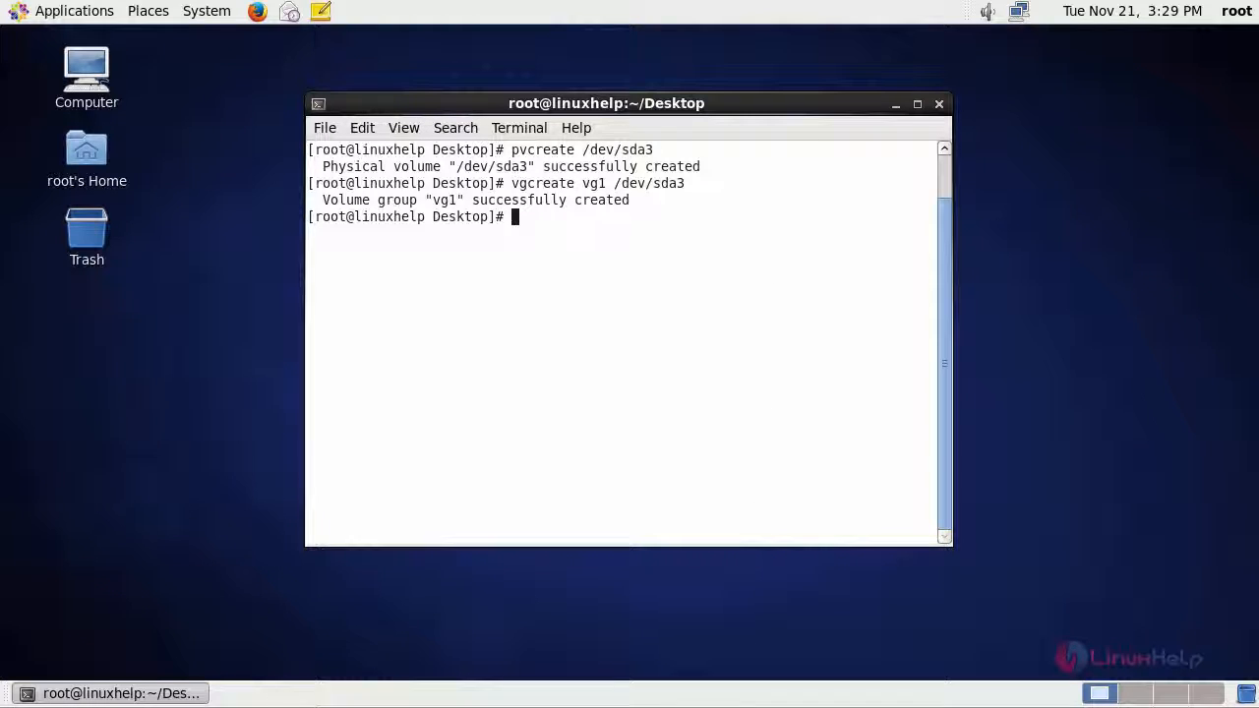
text(lvcreate -L +1.5G -n lv1 vg1)
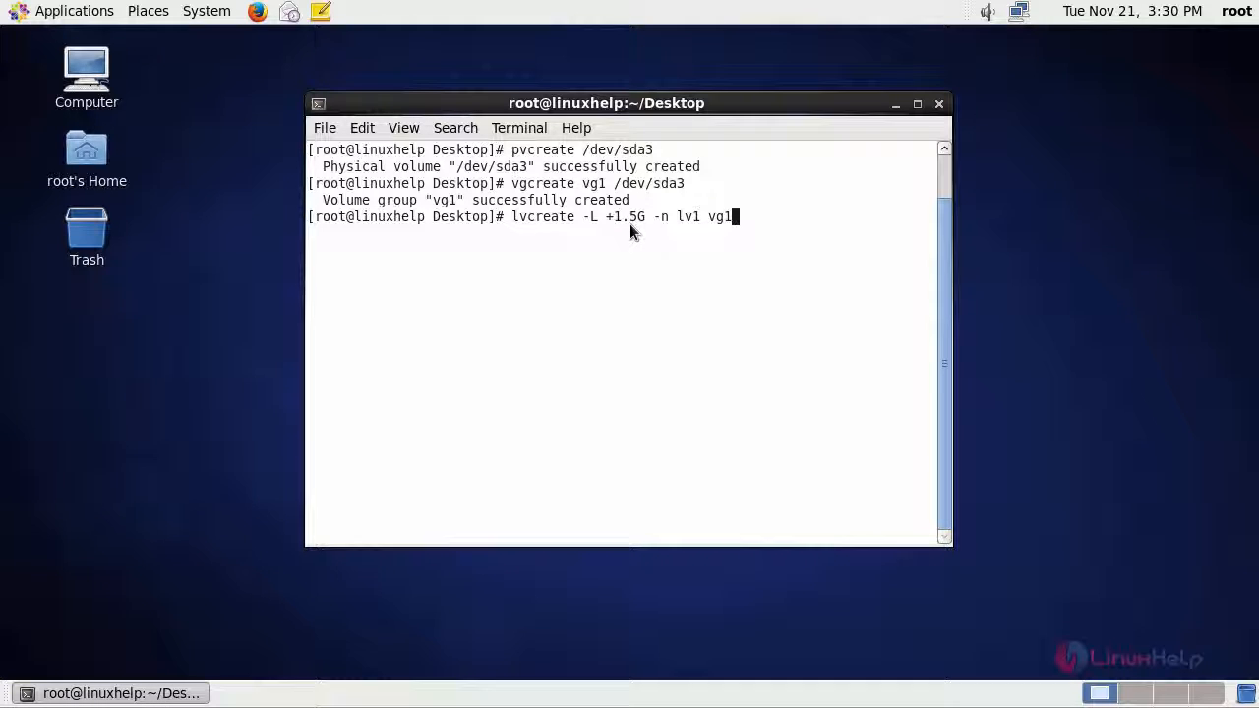
mouse_move(661, 236)
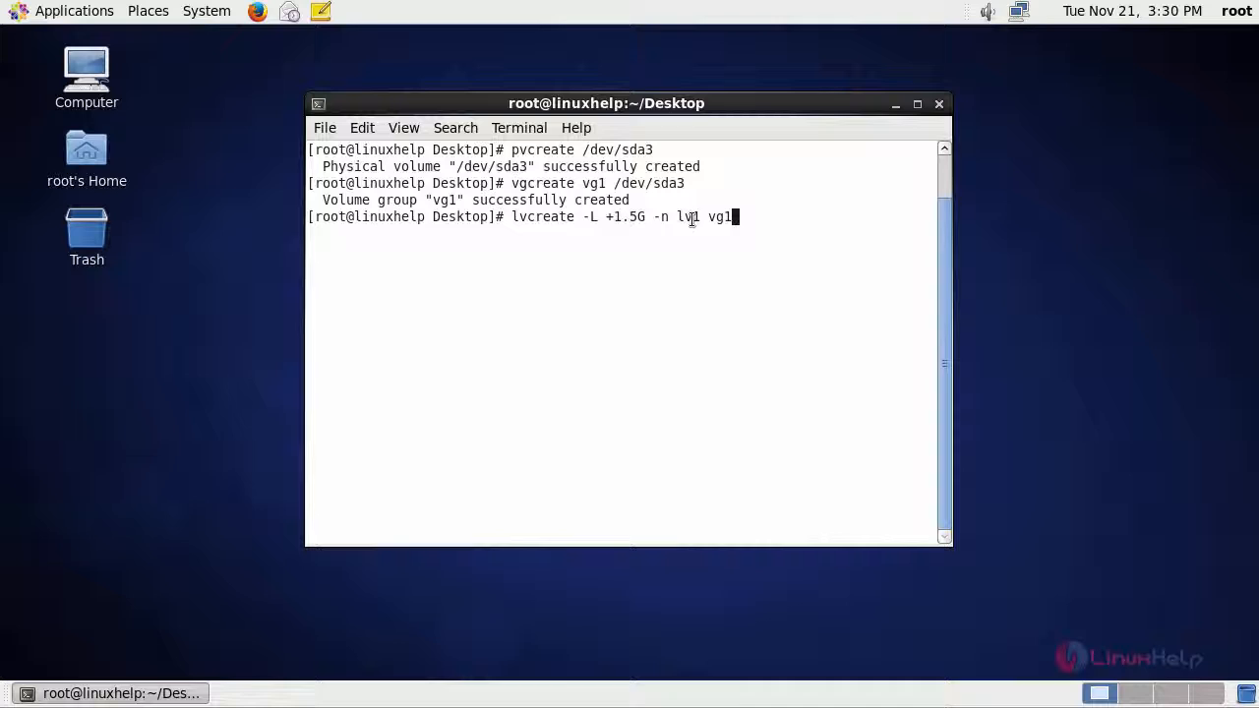
mouse_move(755, 221)
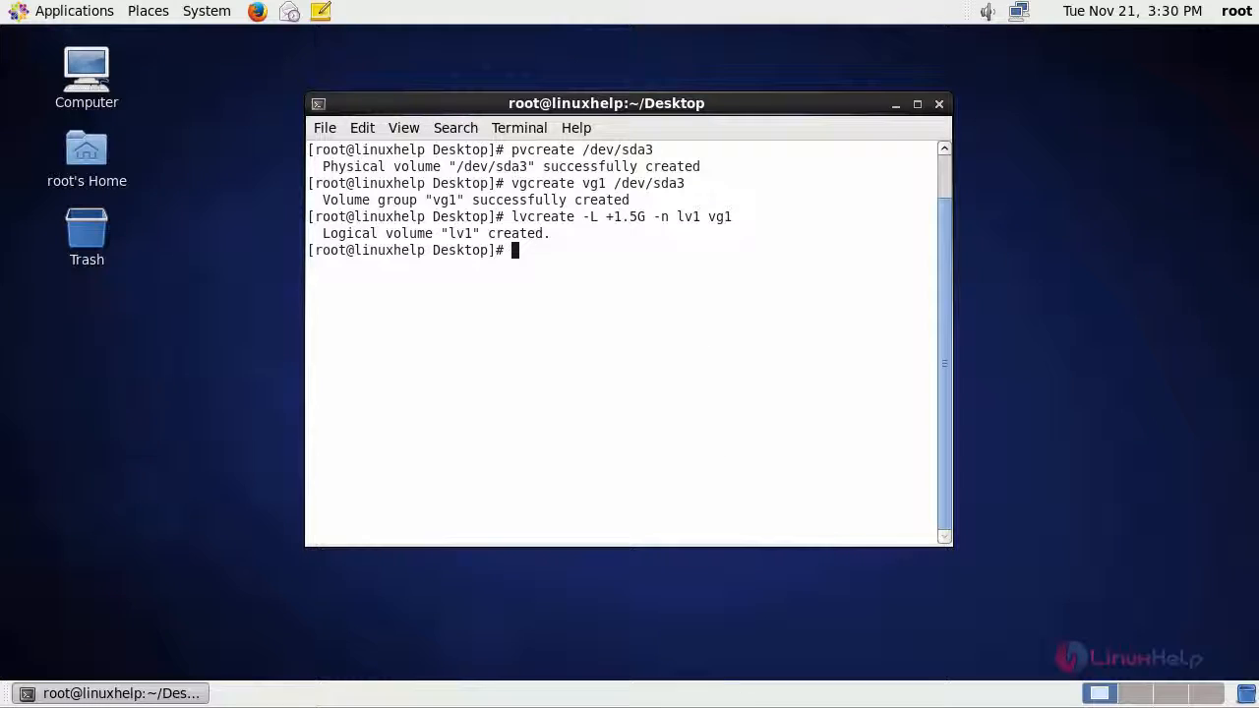
mouse_move(606, 407)
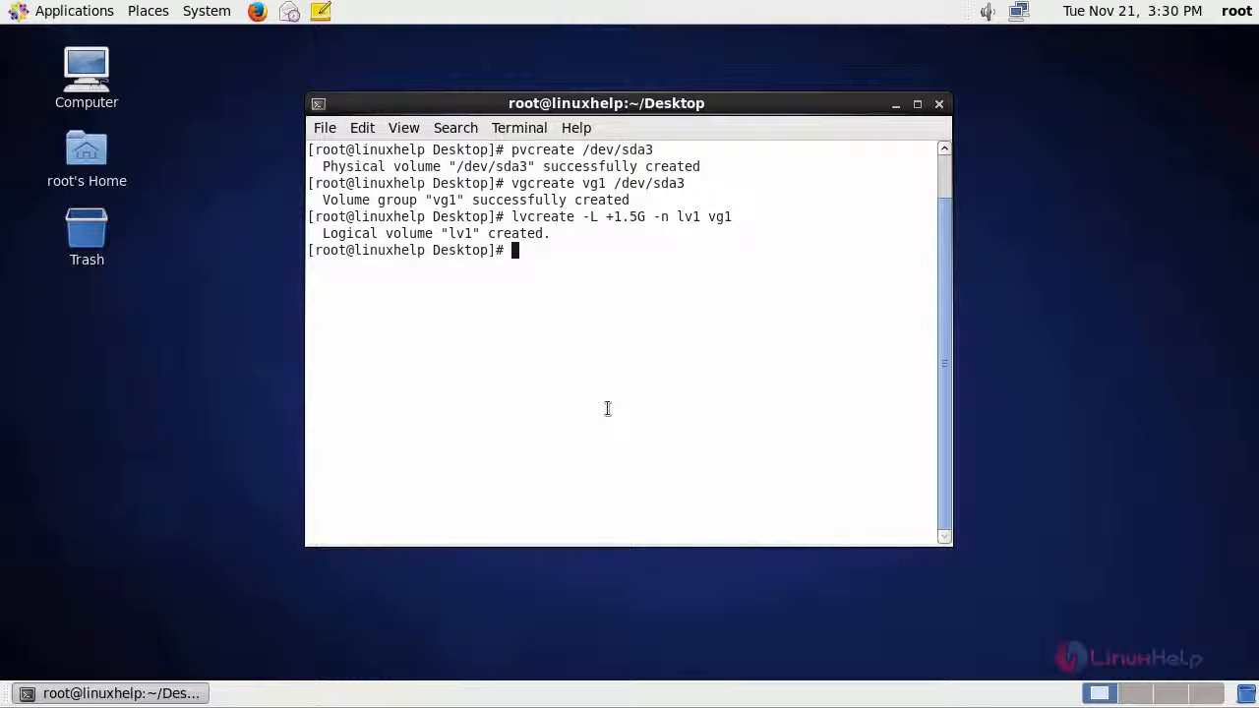
- List logical volumes with lvs, then edit /etc/tgt/targets.conf in vim
text(lvs)
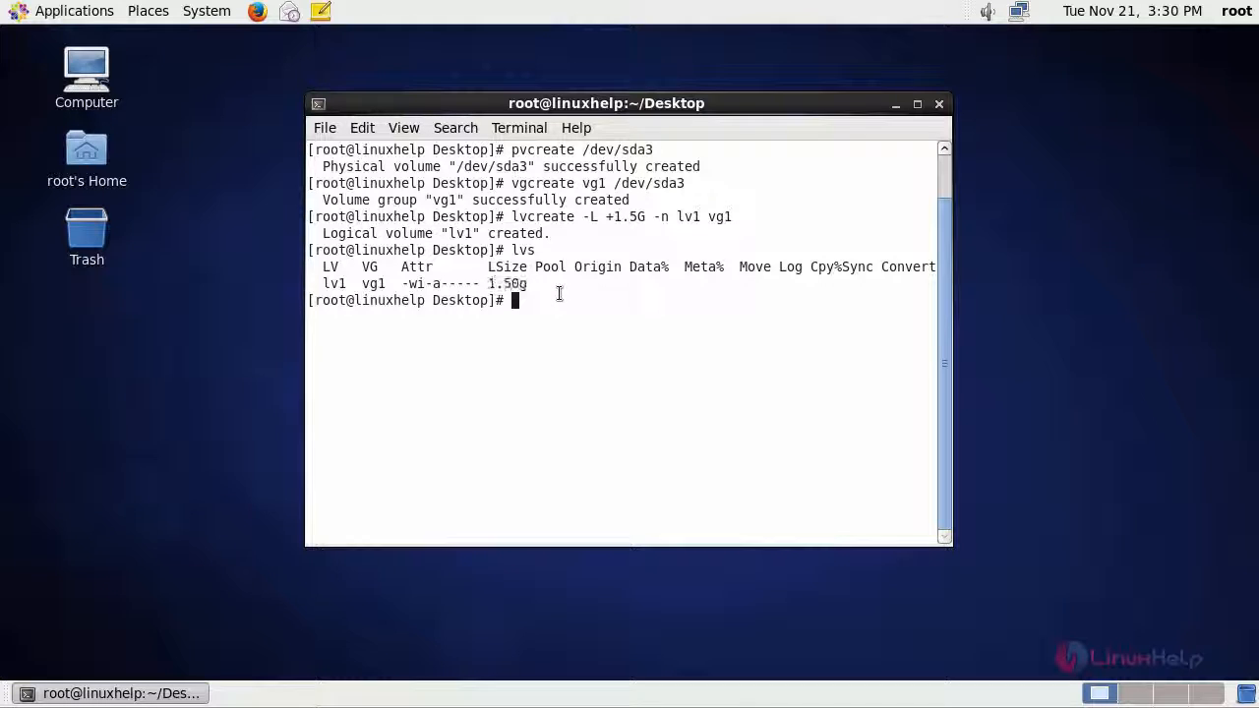
mouse_move(612, 405)
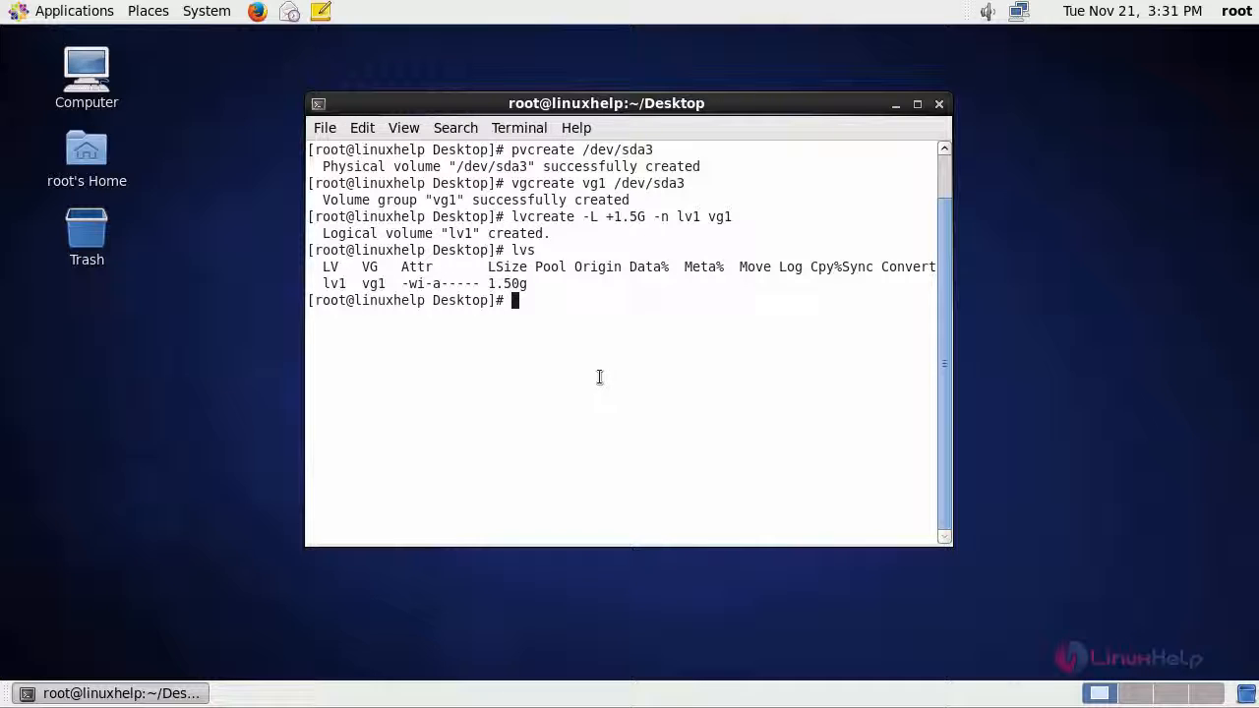
mouse_move(590, 354)
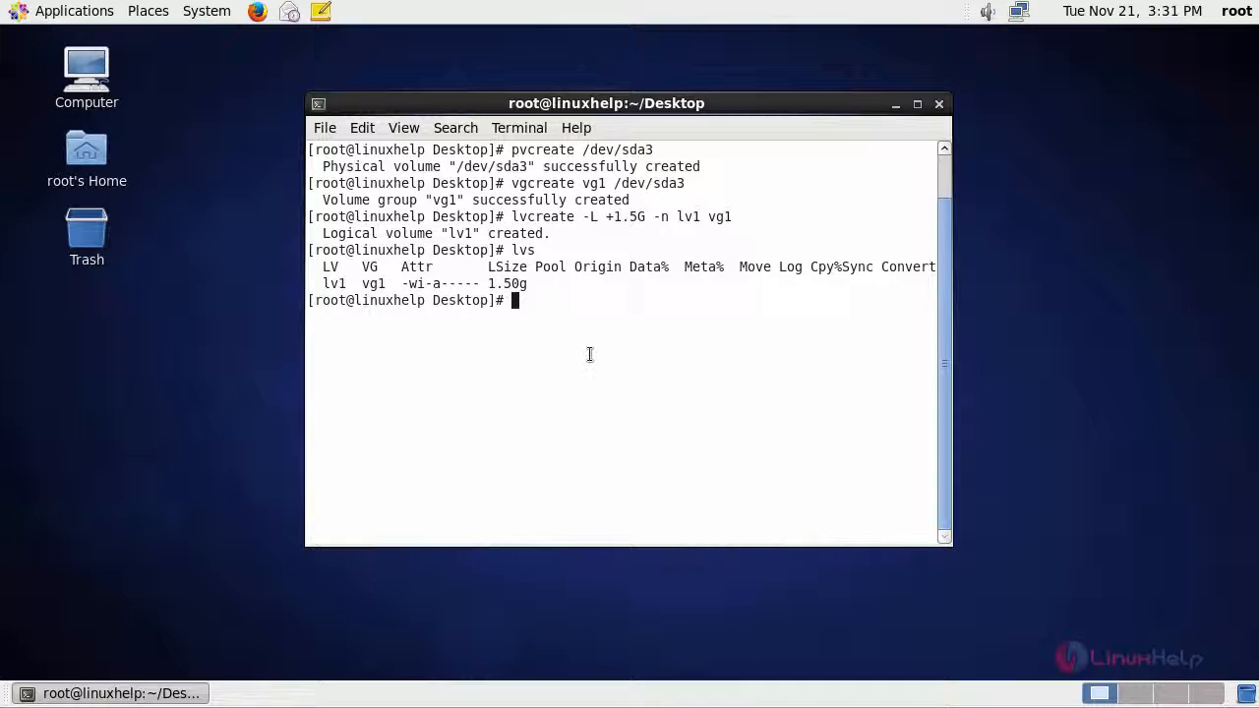
text(vim /etc/tgt/targets.conf)
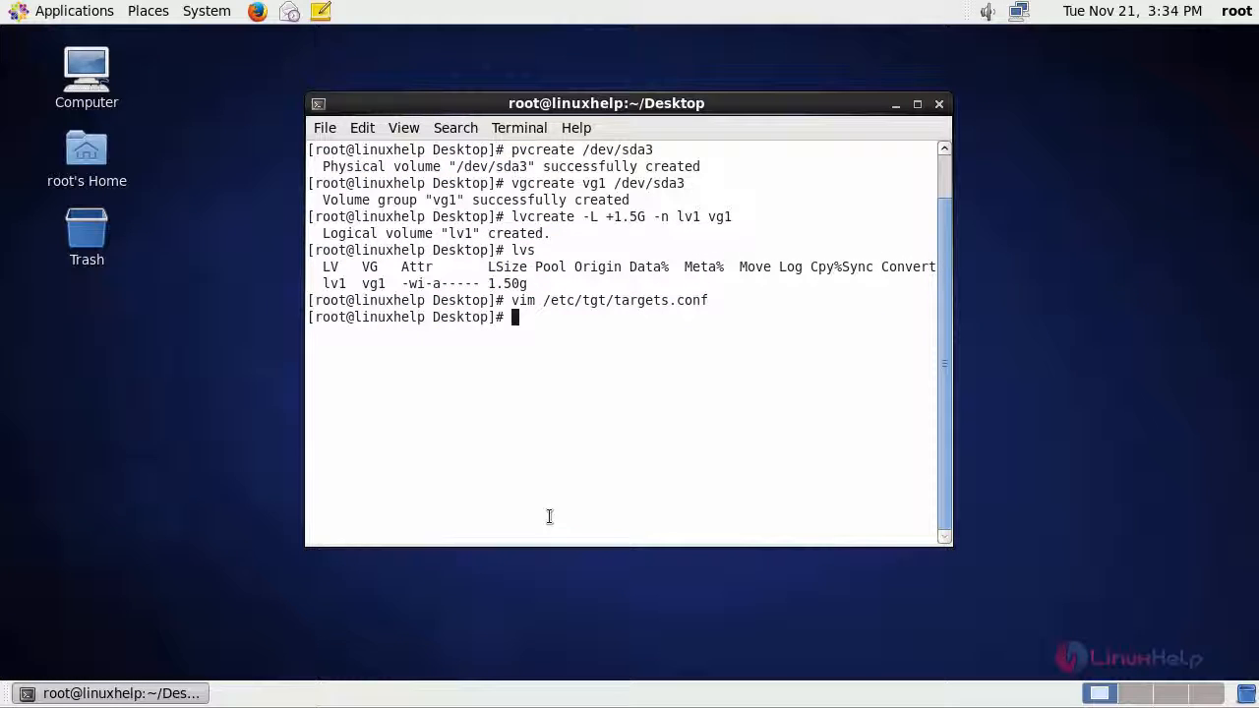
mouse_move(535, 424)
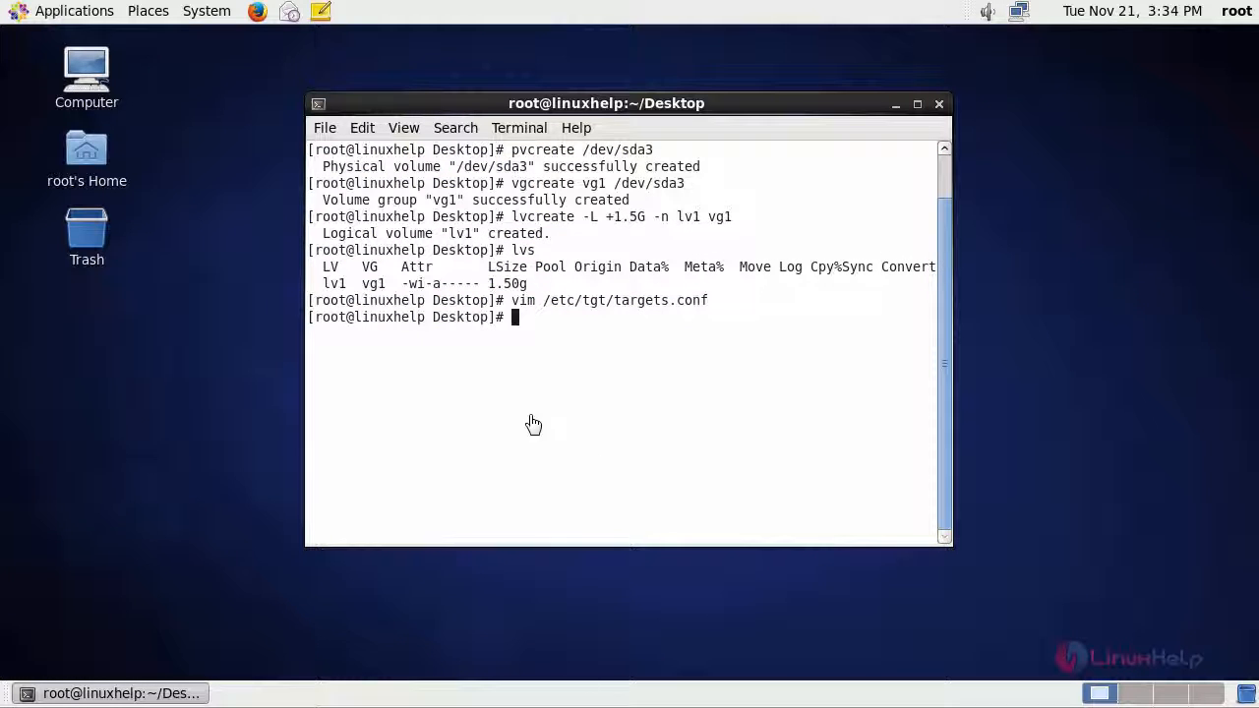
mouse_move(546, 401)
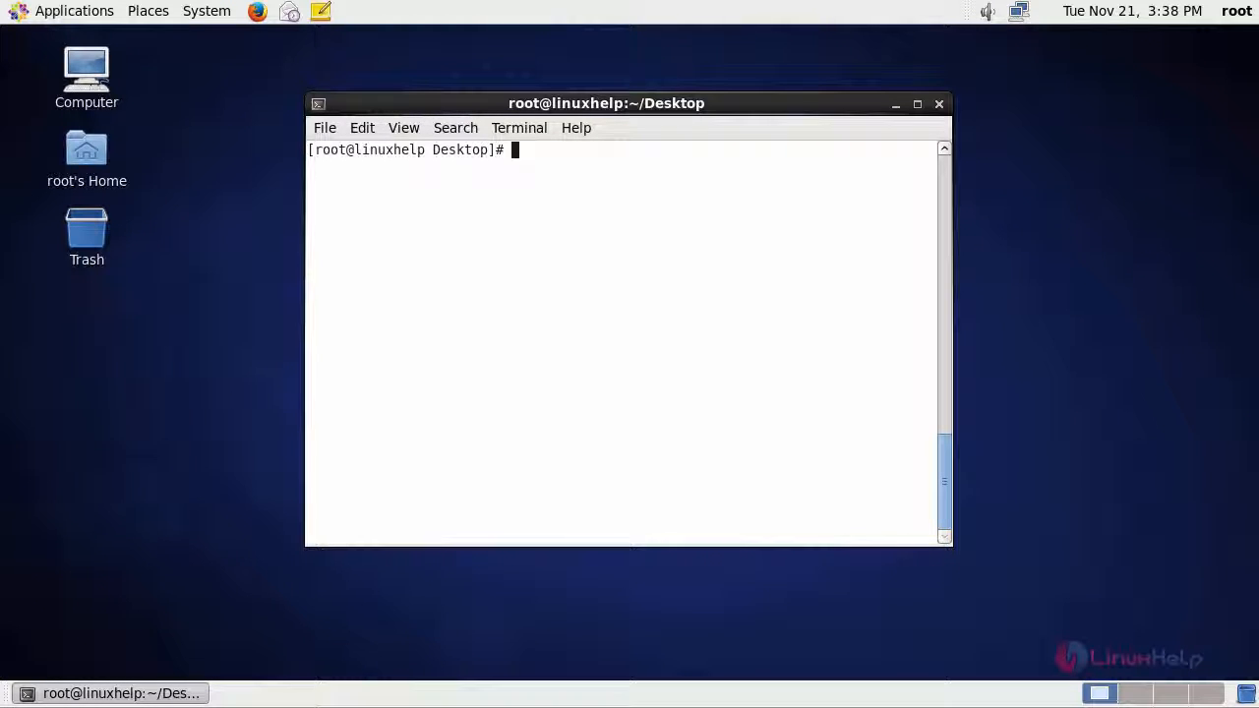
mouse_move(647, 295)
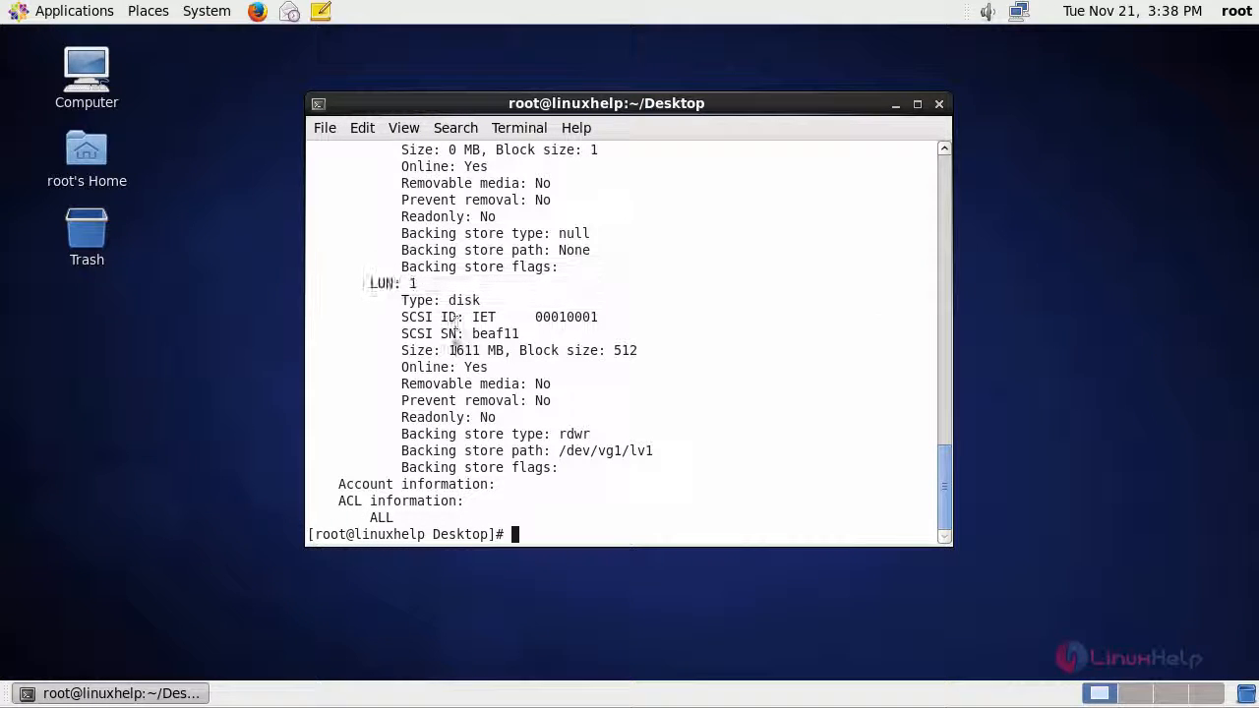
- Select text in the tgtadm target listing showing LUN 1 backed by /dev/vg1/lv1
double_click(464, 350)
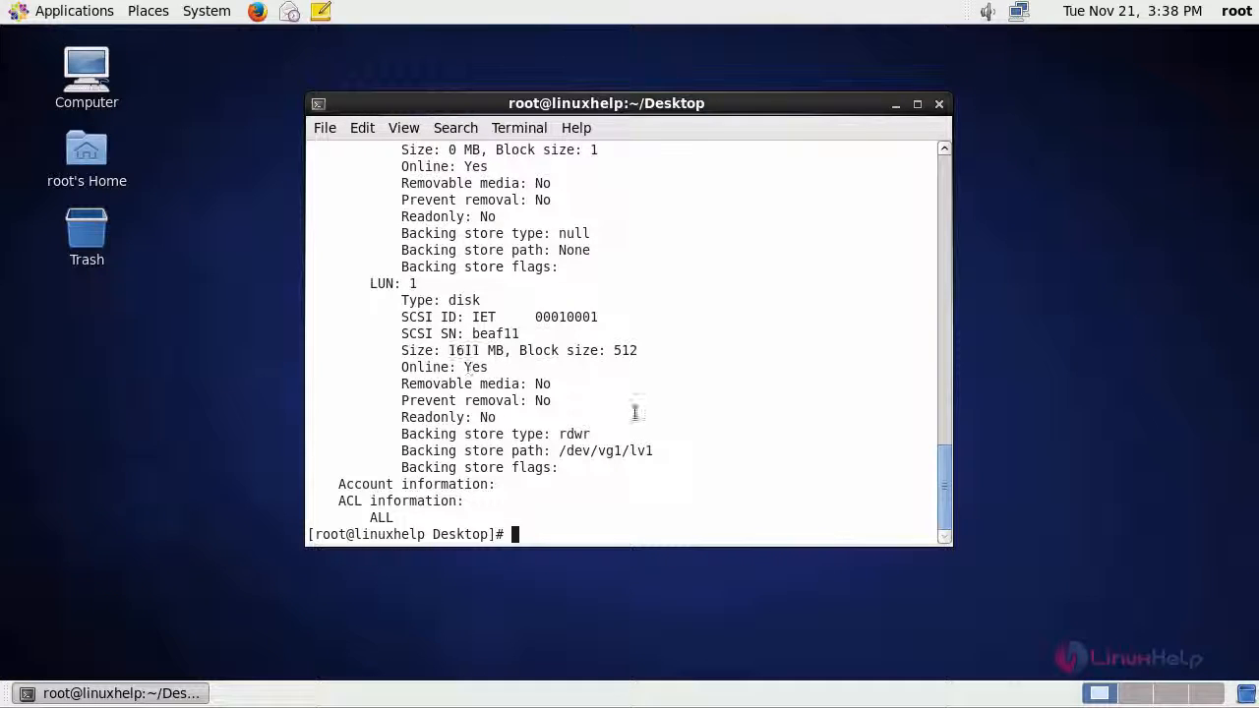
mouse_move(560, 453)
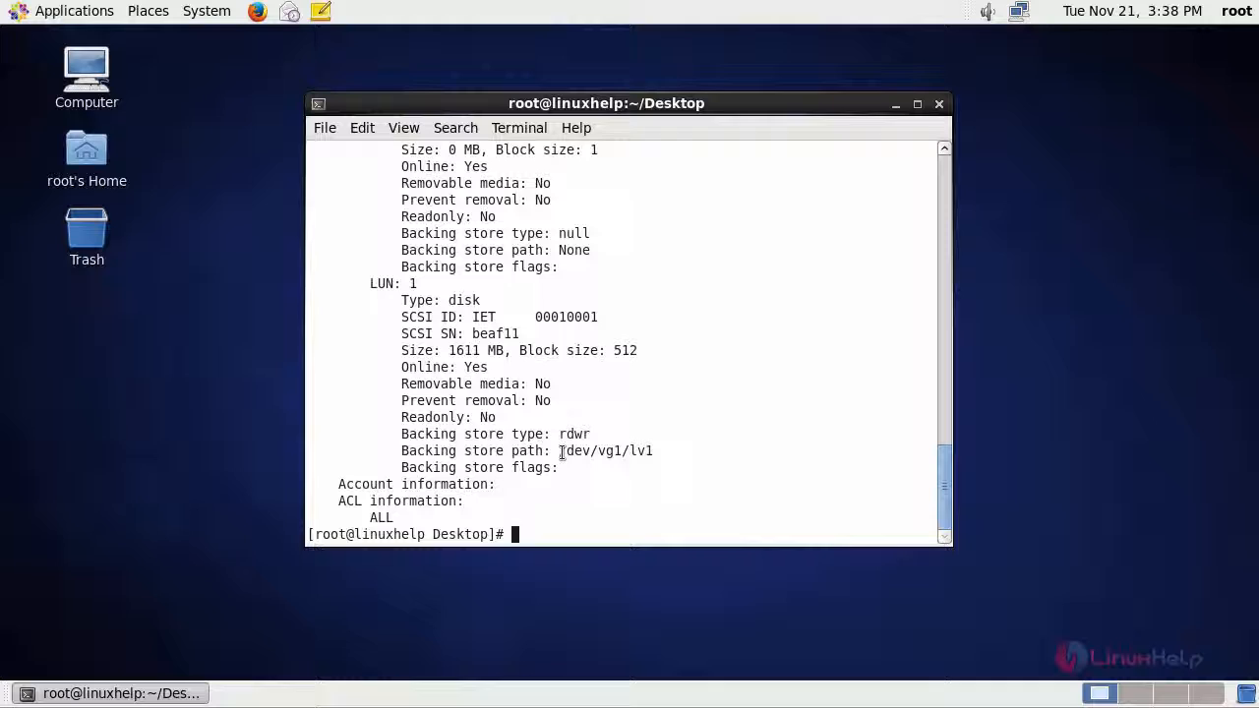